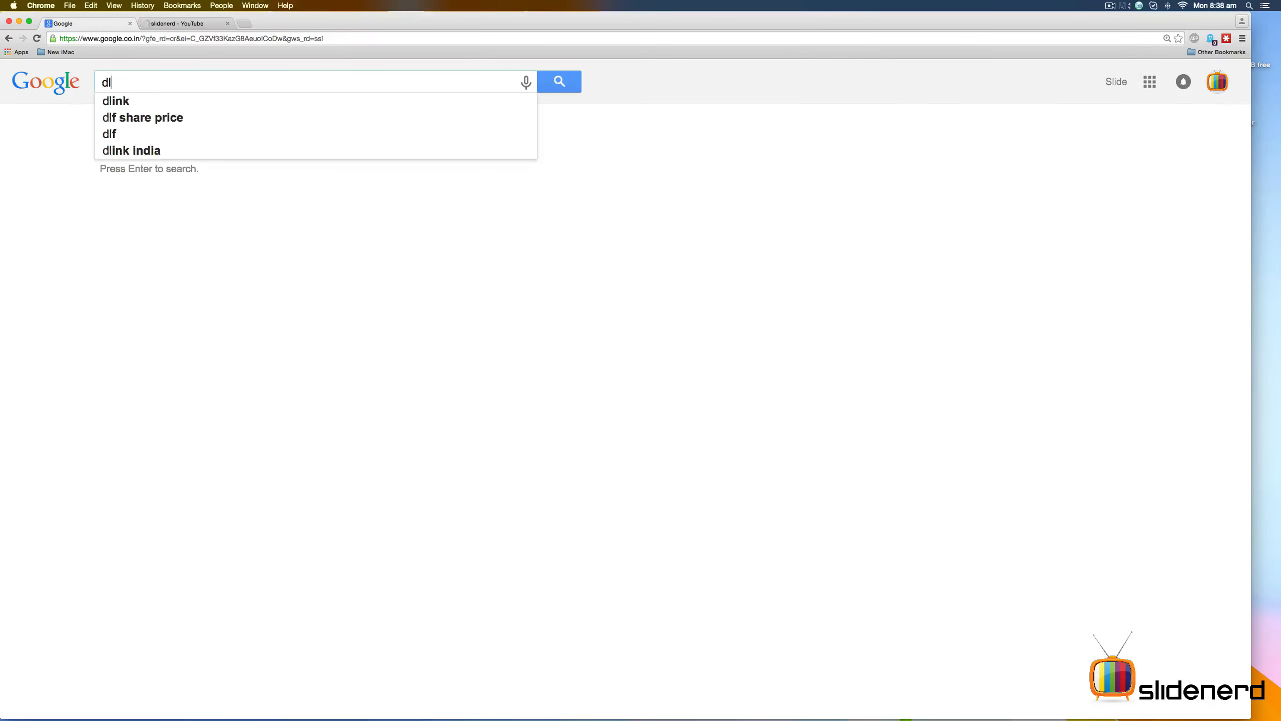
Step: Find slidenerd via Google, reach its YouTube channel and start the 7 Android Videos playlist
type("sliden")
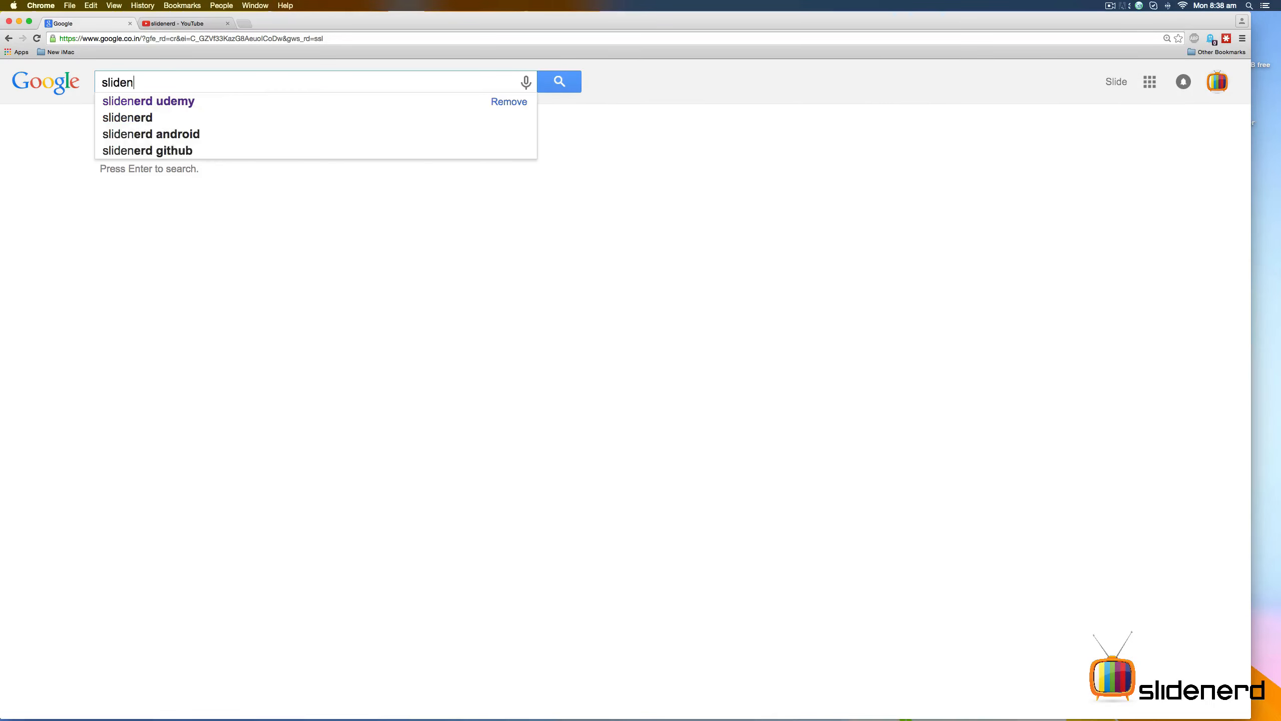
left_click(148, 100)
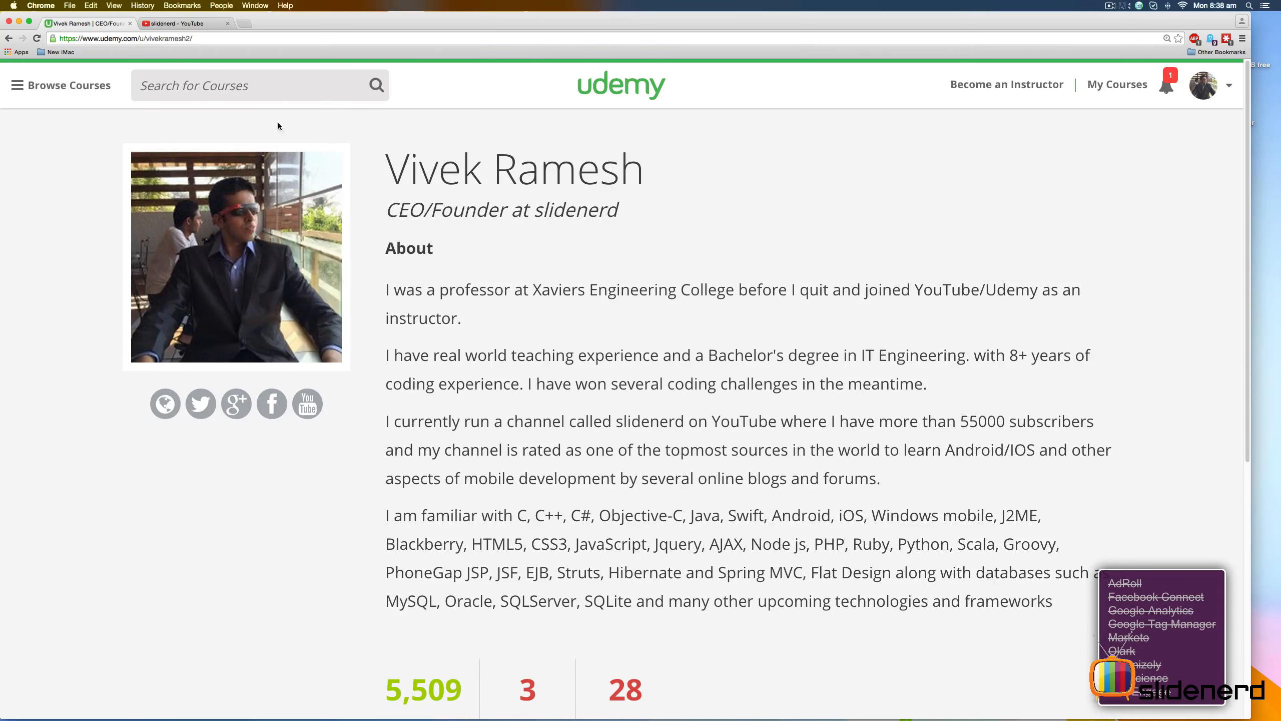
left_click(177, 23)
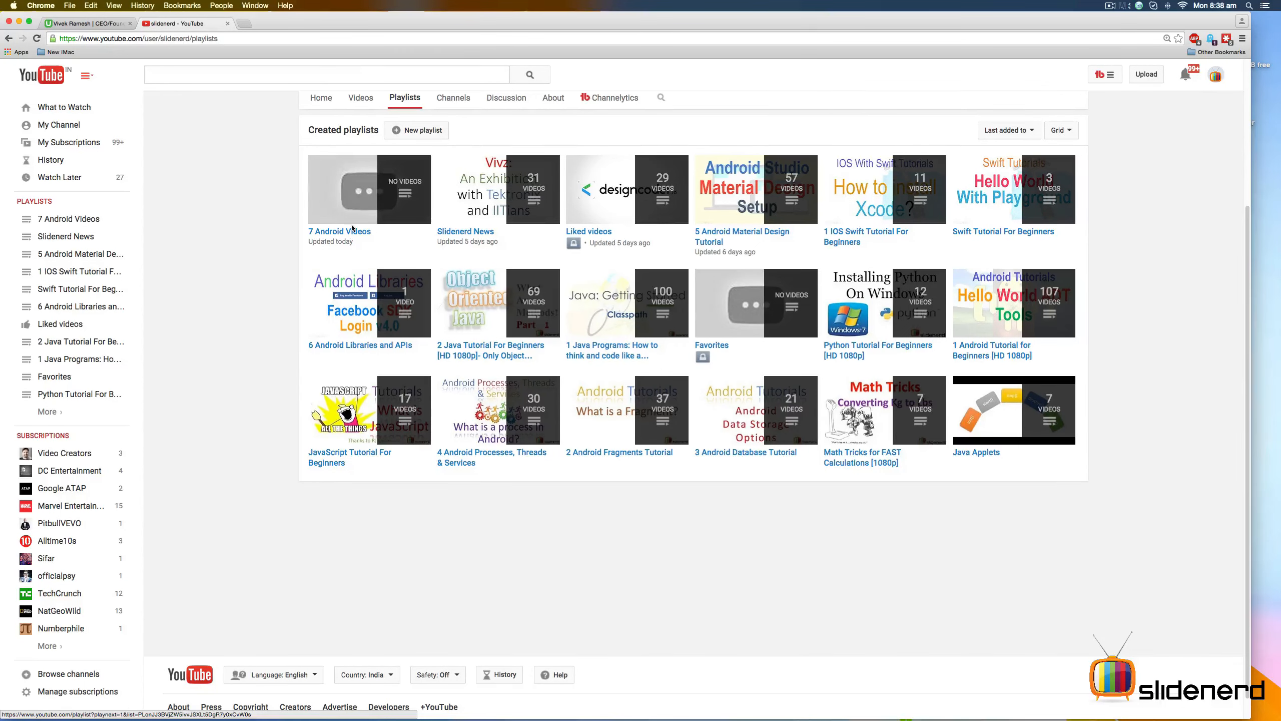
left_click(340, 231)
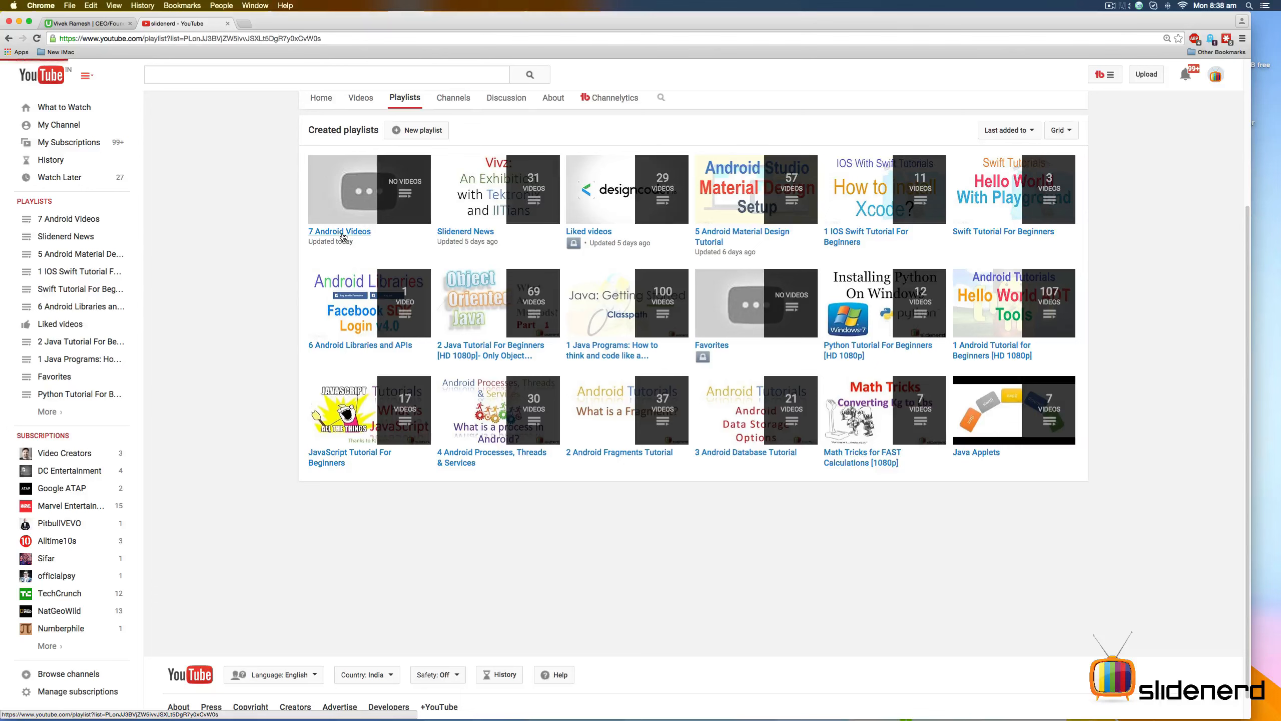
left_click(340, 231)
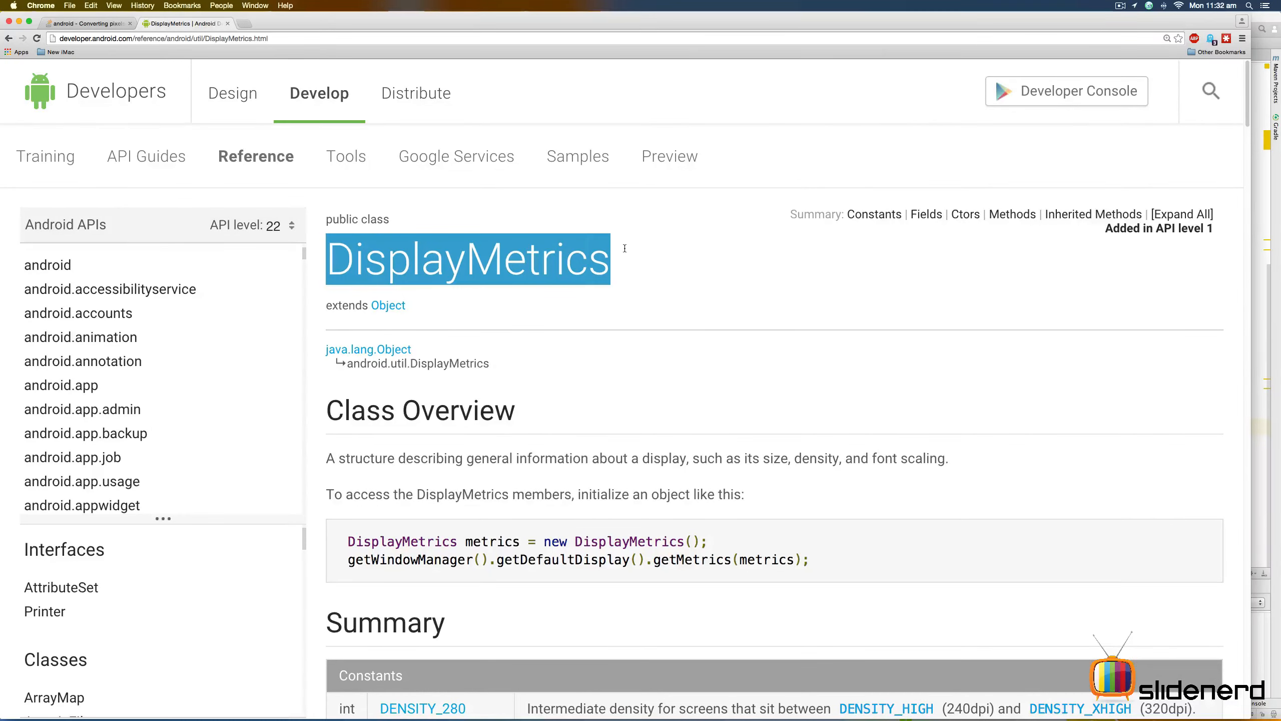
mouse_move(630, 257)
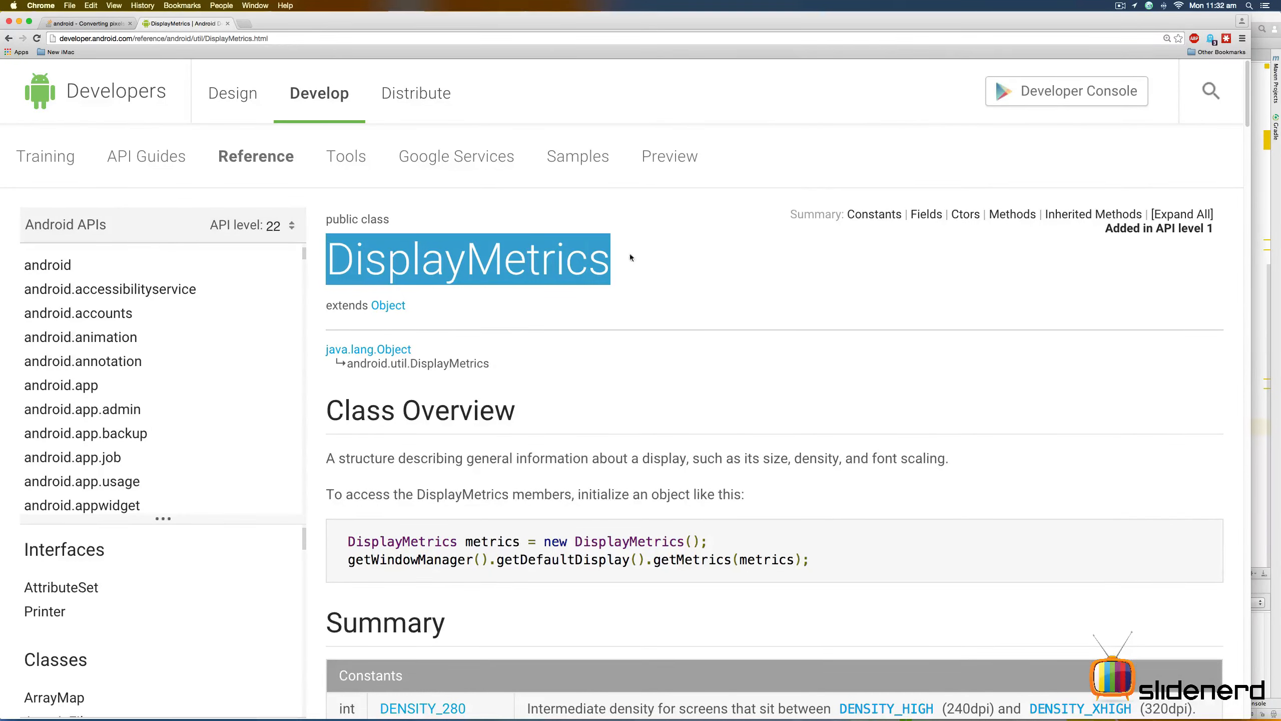
scroll("down", 3)
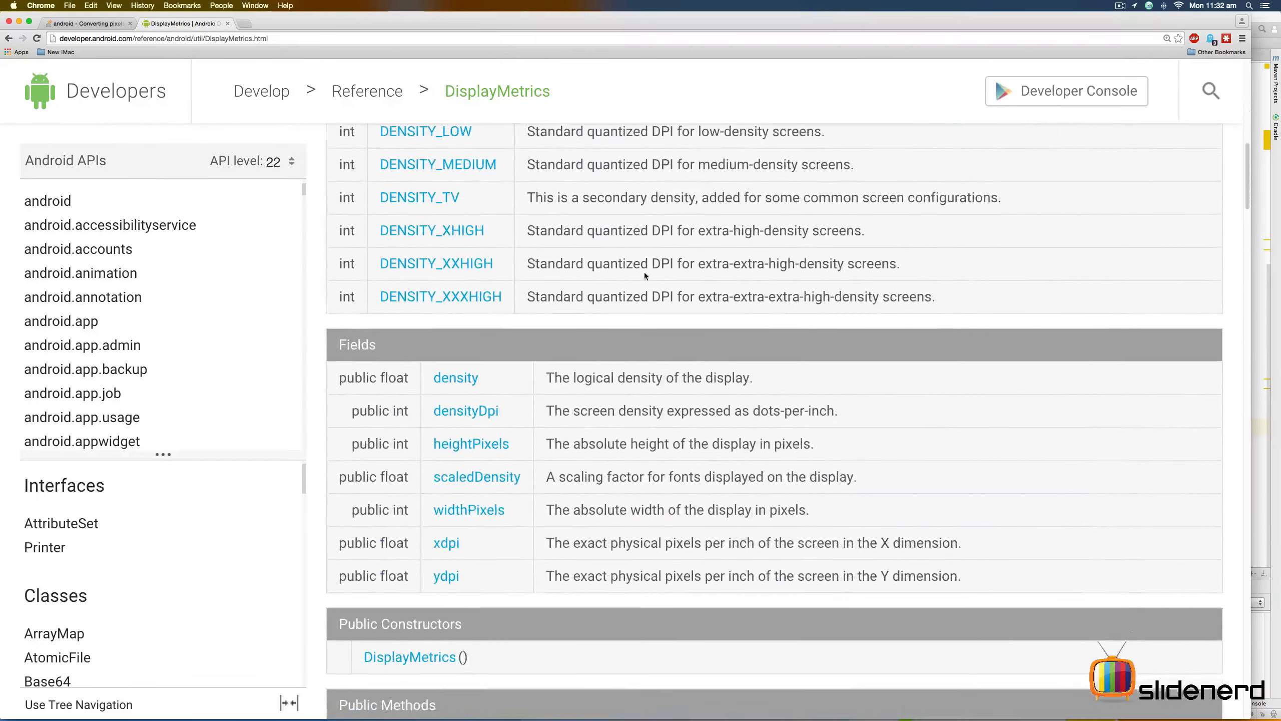
scroll("down", 3)
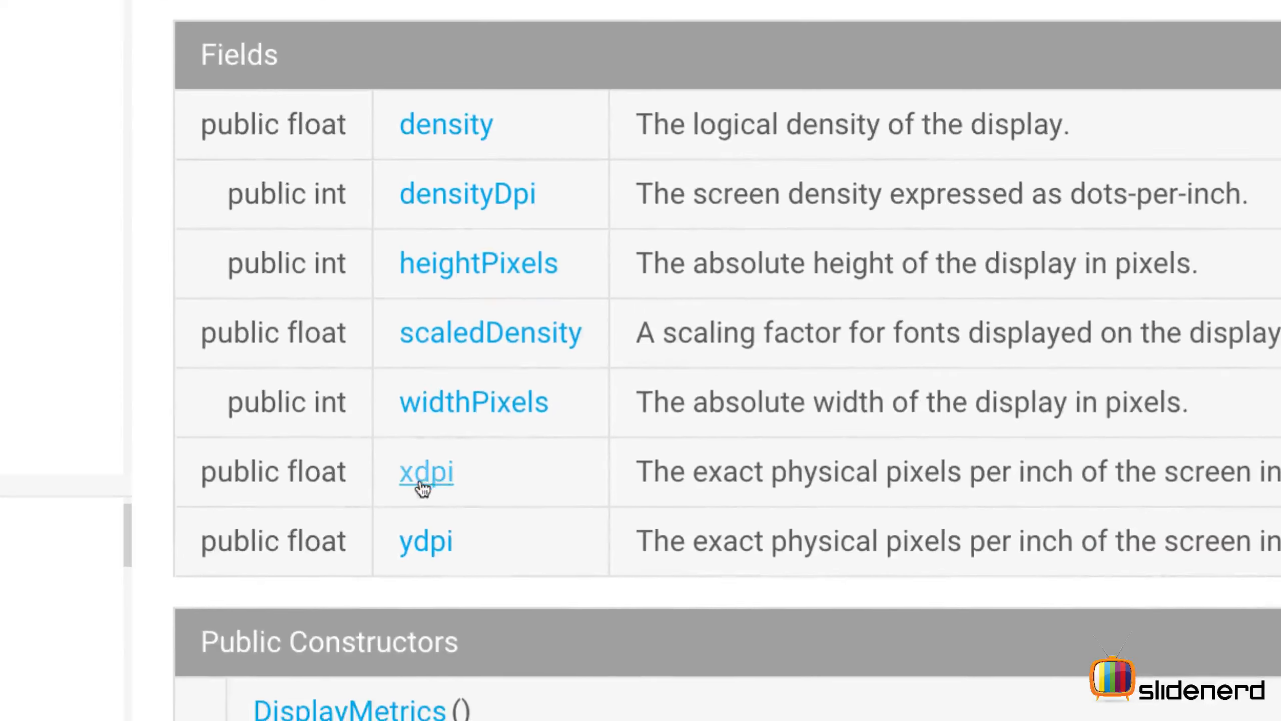
mouse_move(437, 539)
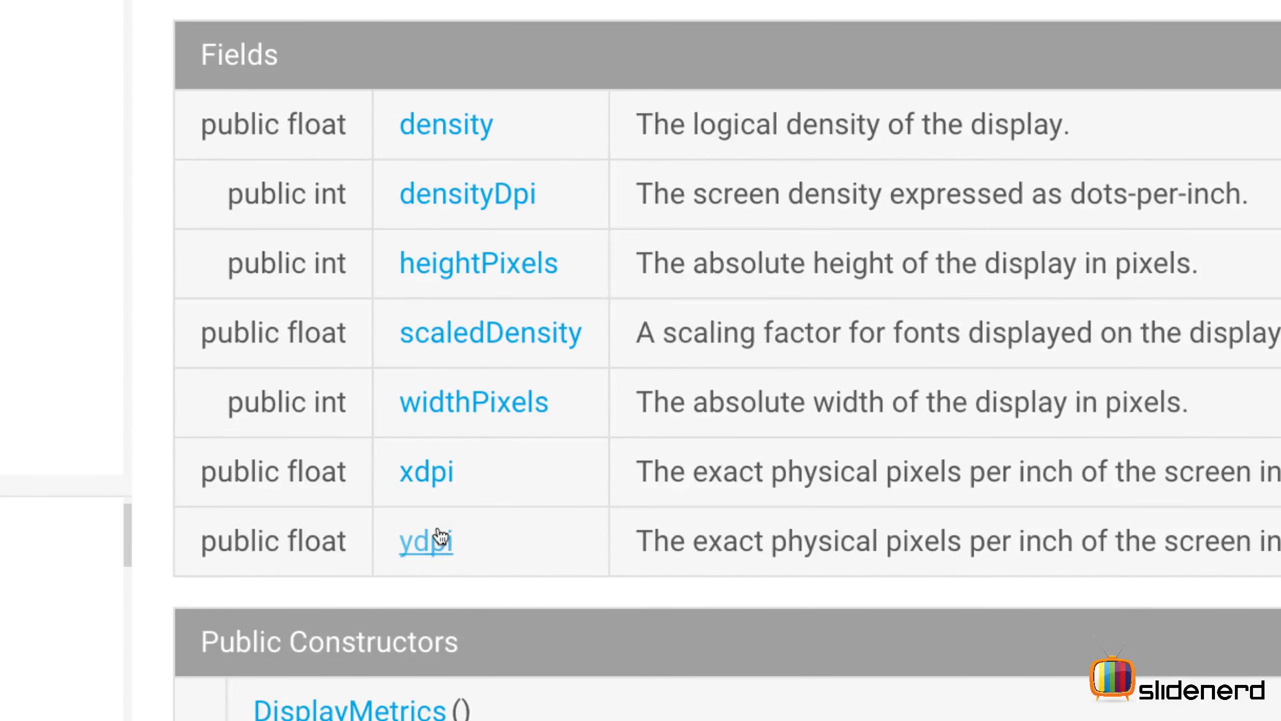
mouse_move(591, 328)
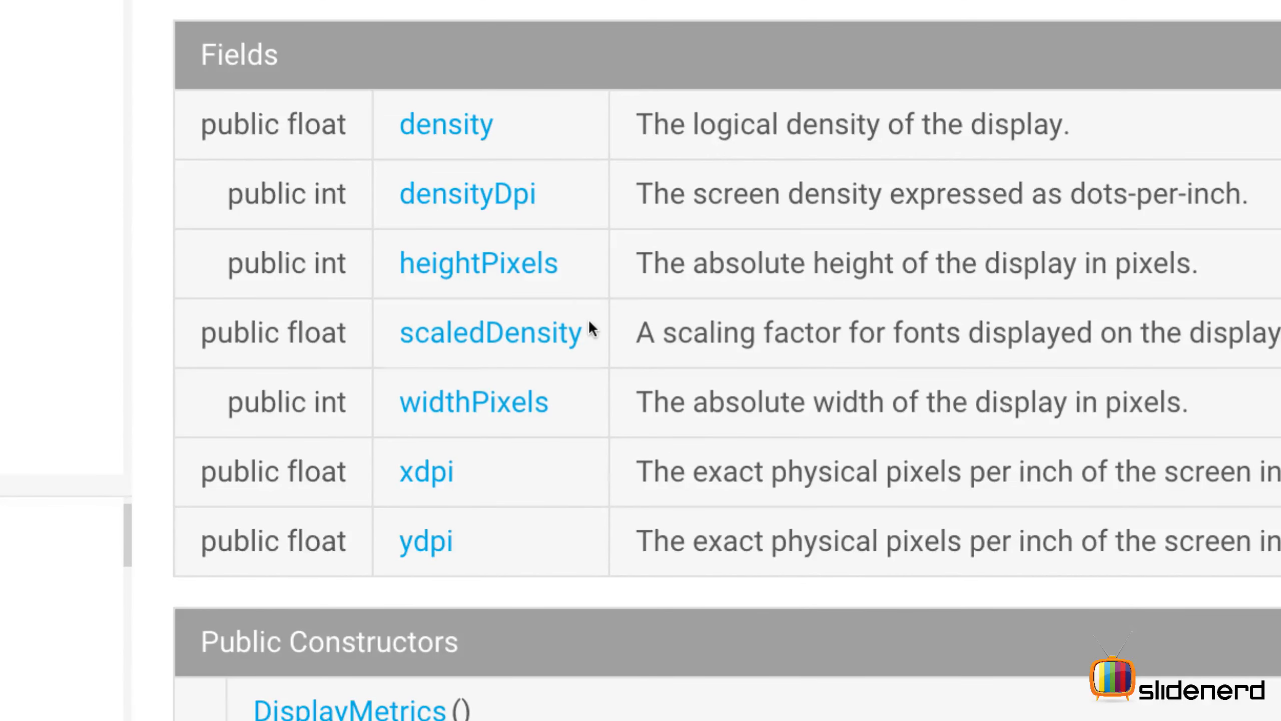
mouse_move(450, 140)
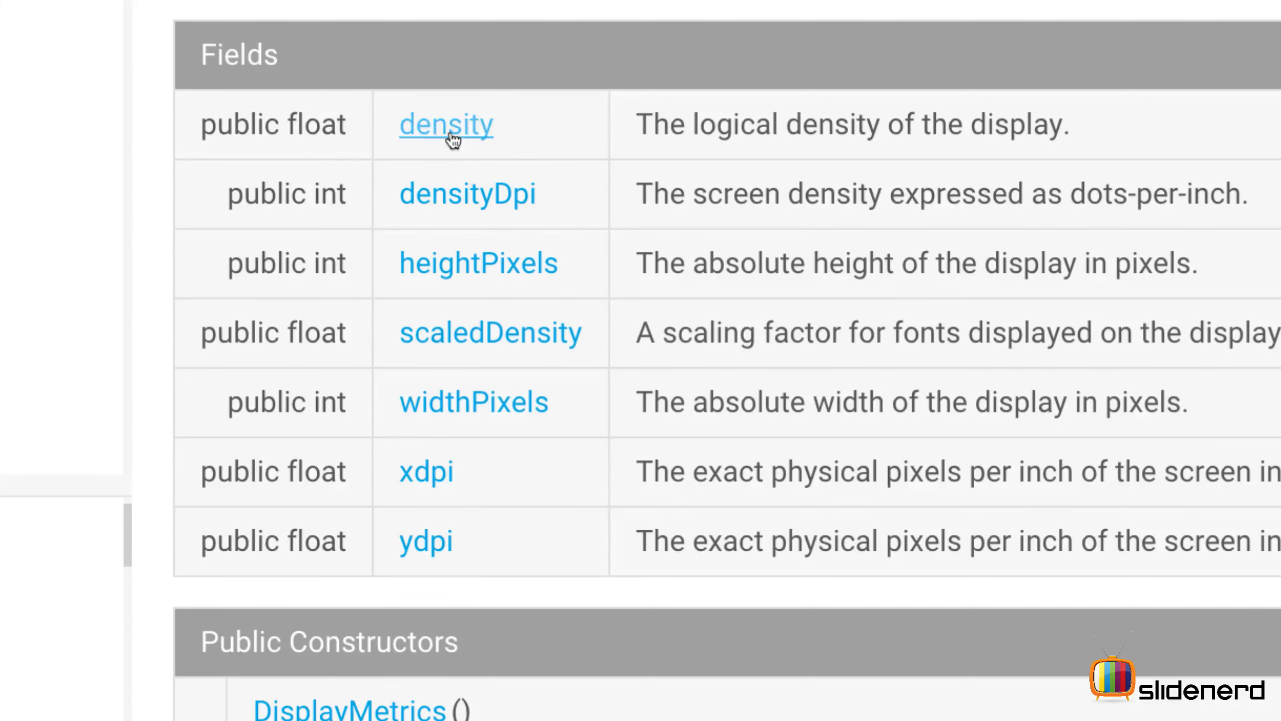
mouse_move(432, 79)
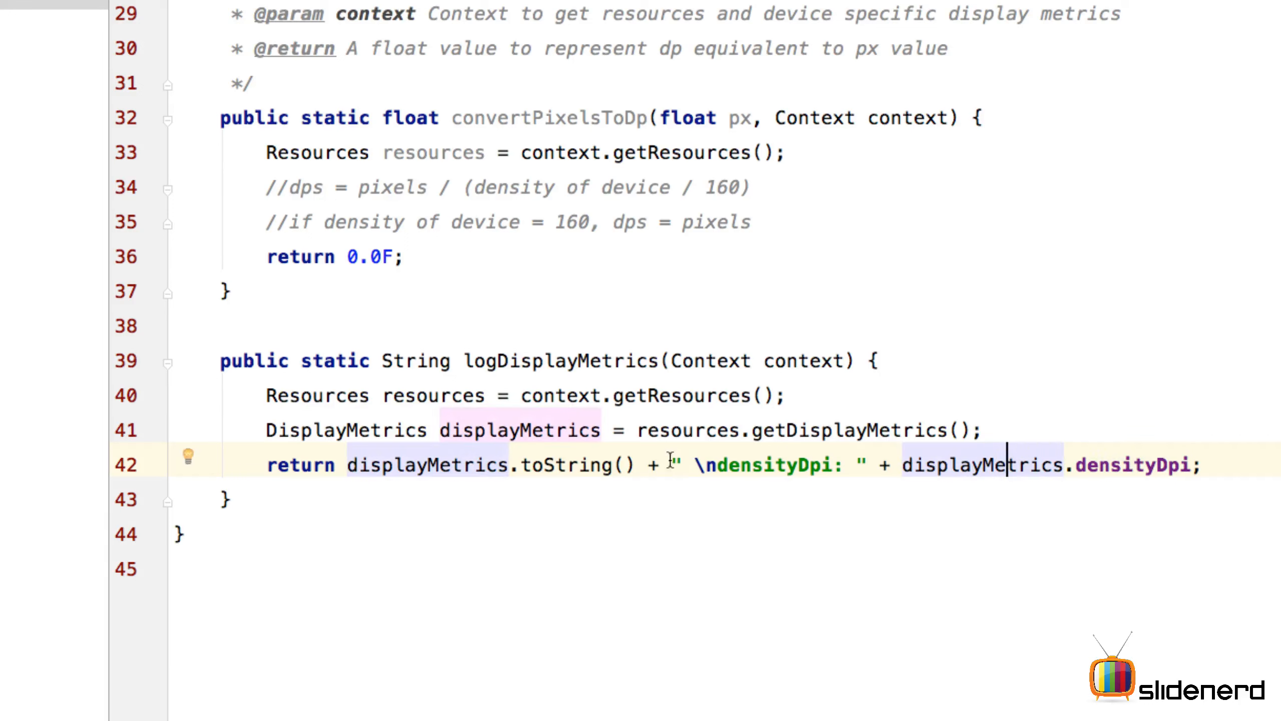
Step: Highlight the appended densityDpi portion of the logDisplayMetrics return string
left_click_drag(663, 464, 1201, 465)
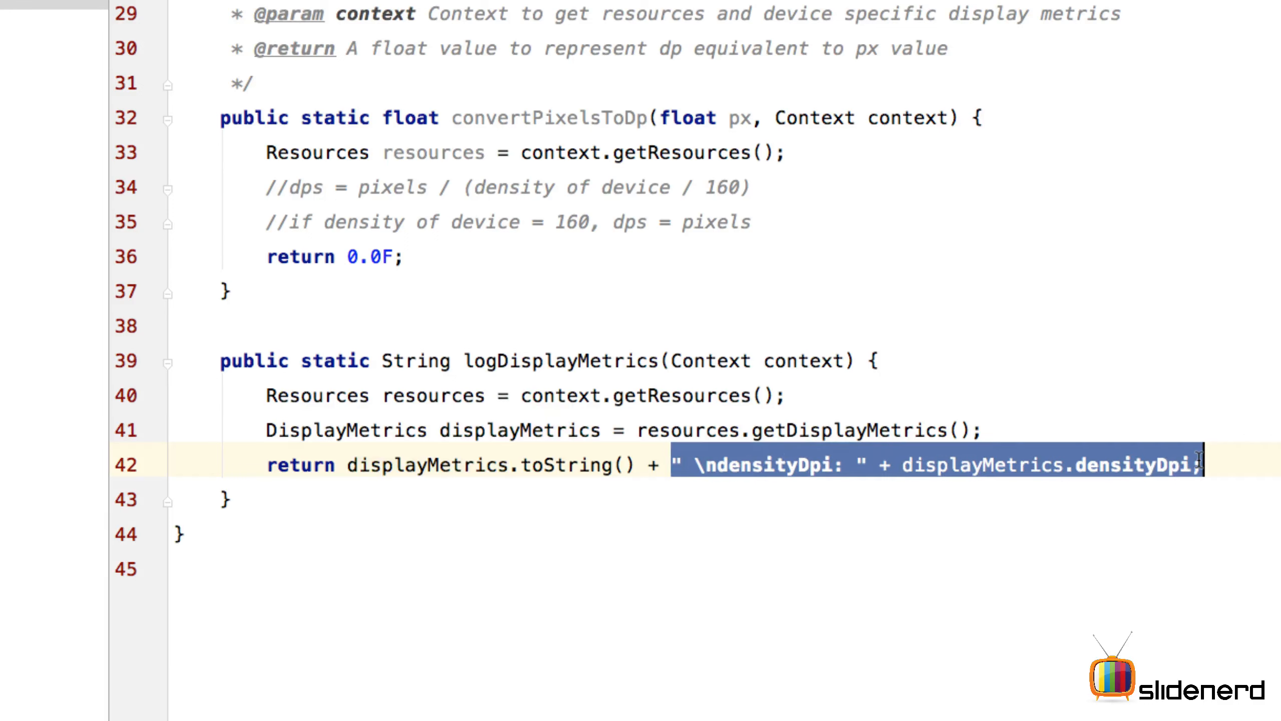
mouse_move(1092, 457)
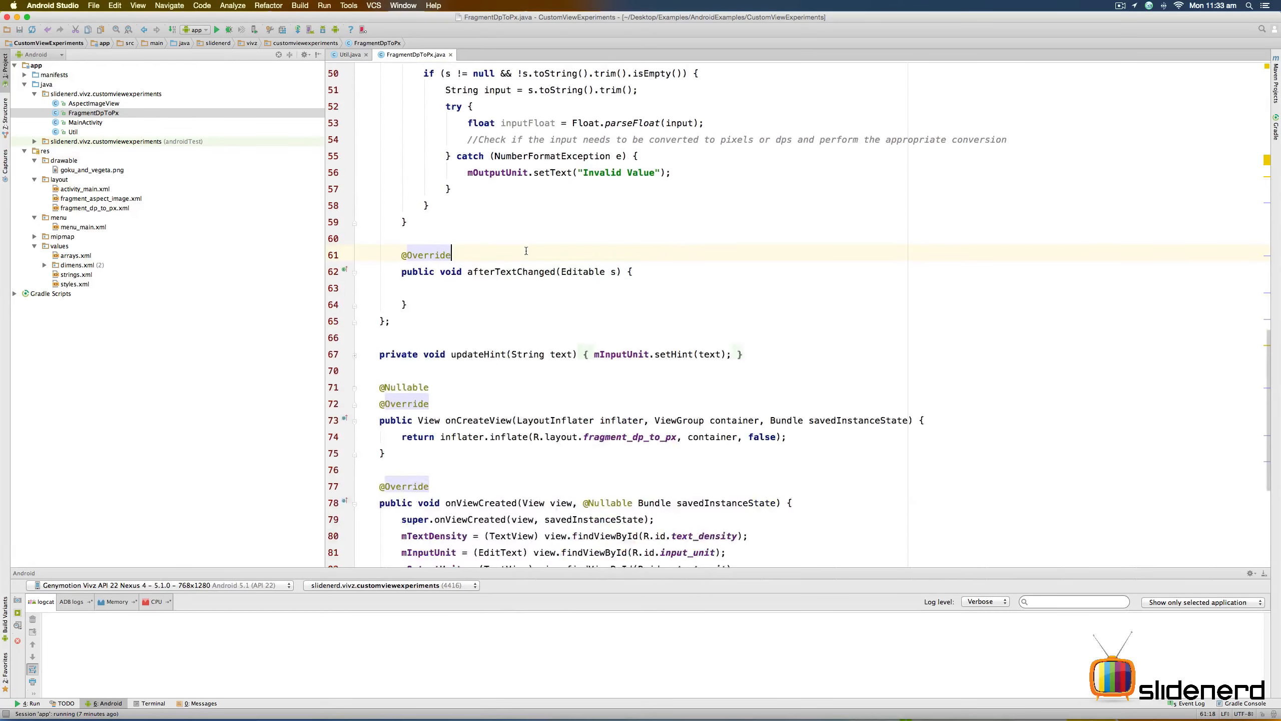
Step: Review the Toast.makeText line showing Util.logDisplayMetrics in onViewCreated
scroll("down", 3)
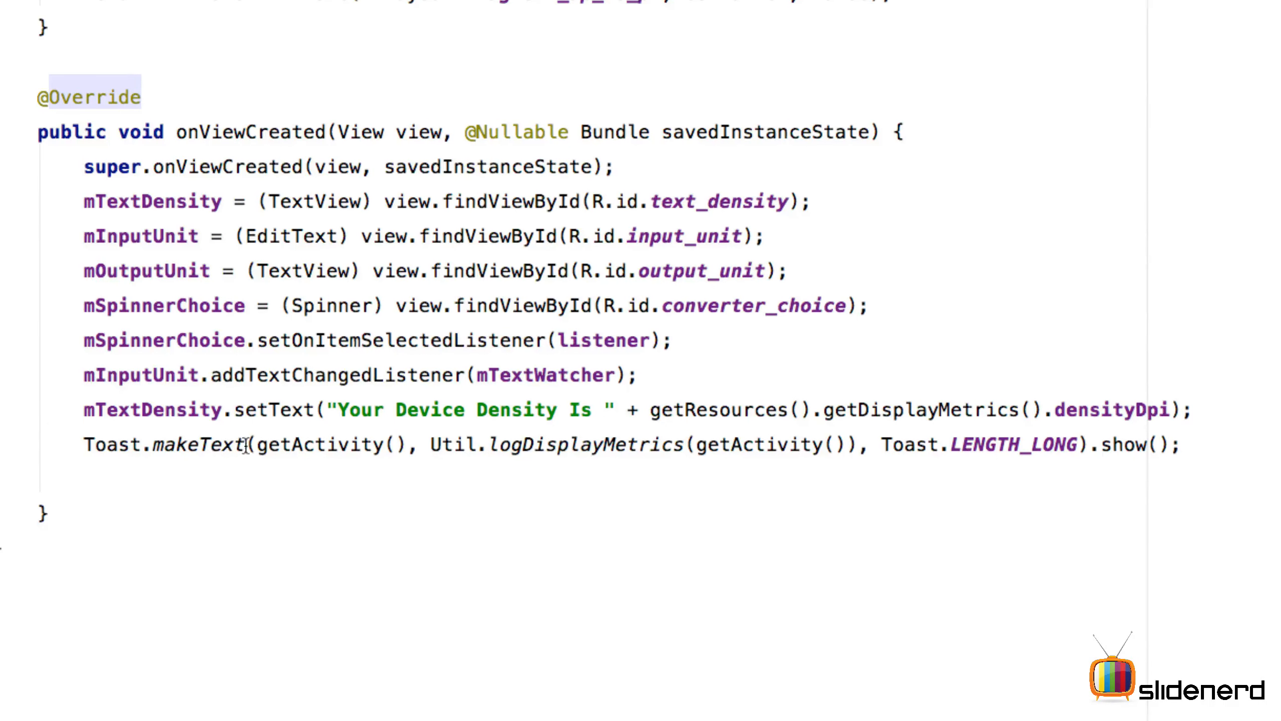
double_click(585, 444)
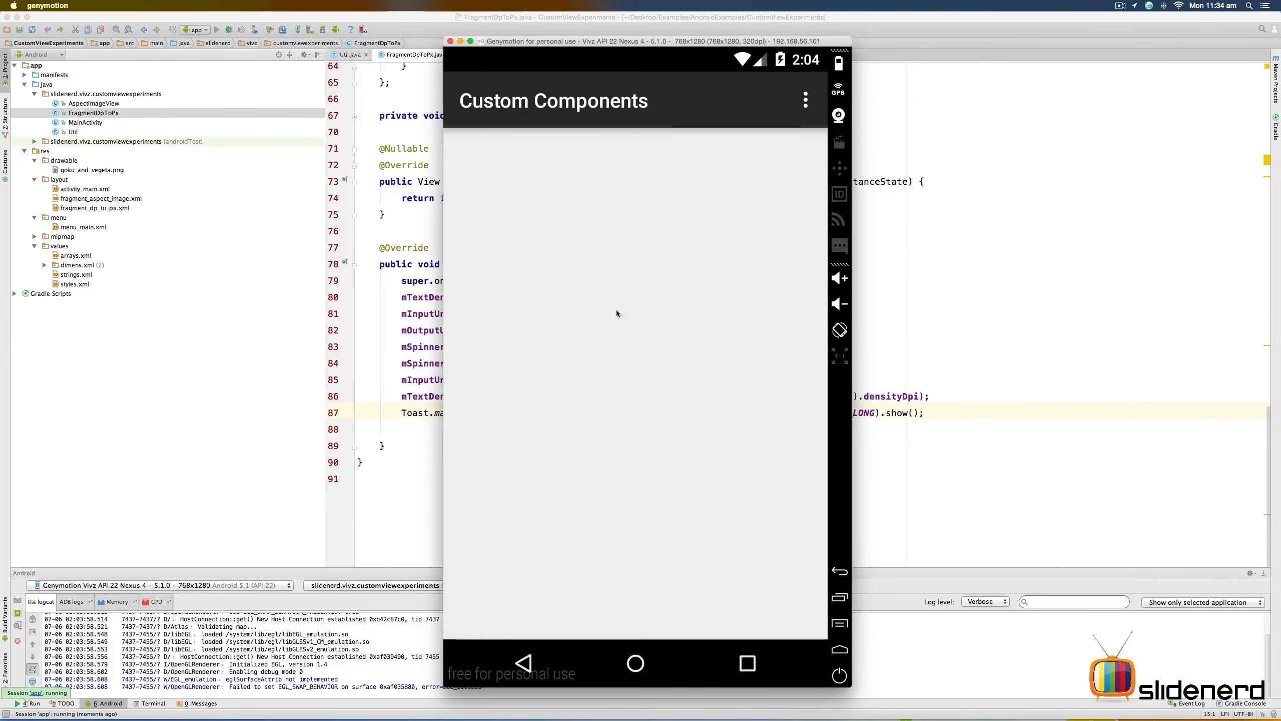
Step: Navigate the emulator app to its Dp Px Converter screen via the overflow menu
left_click(805, 98)
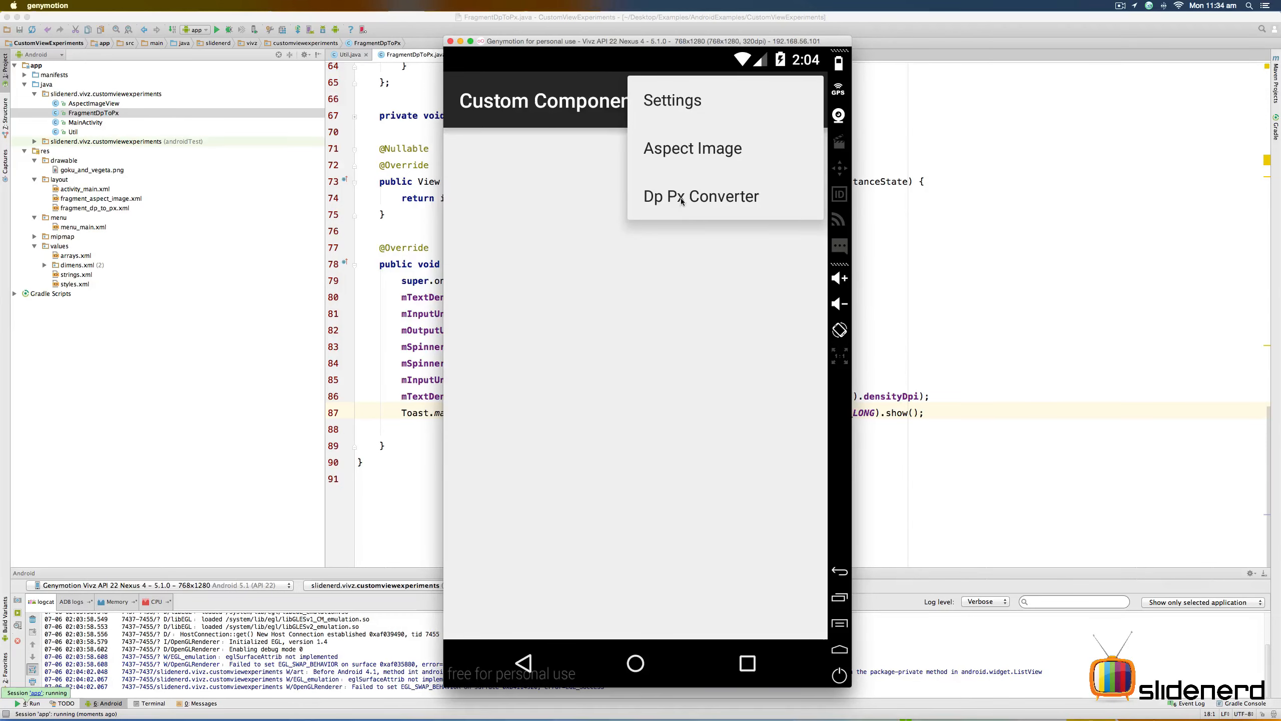
left_click(700, 196)
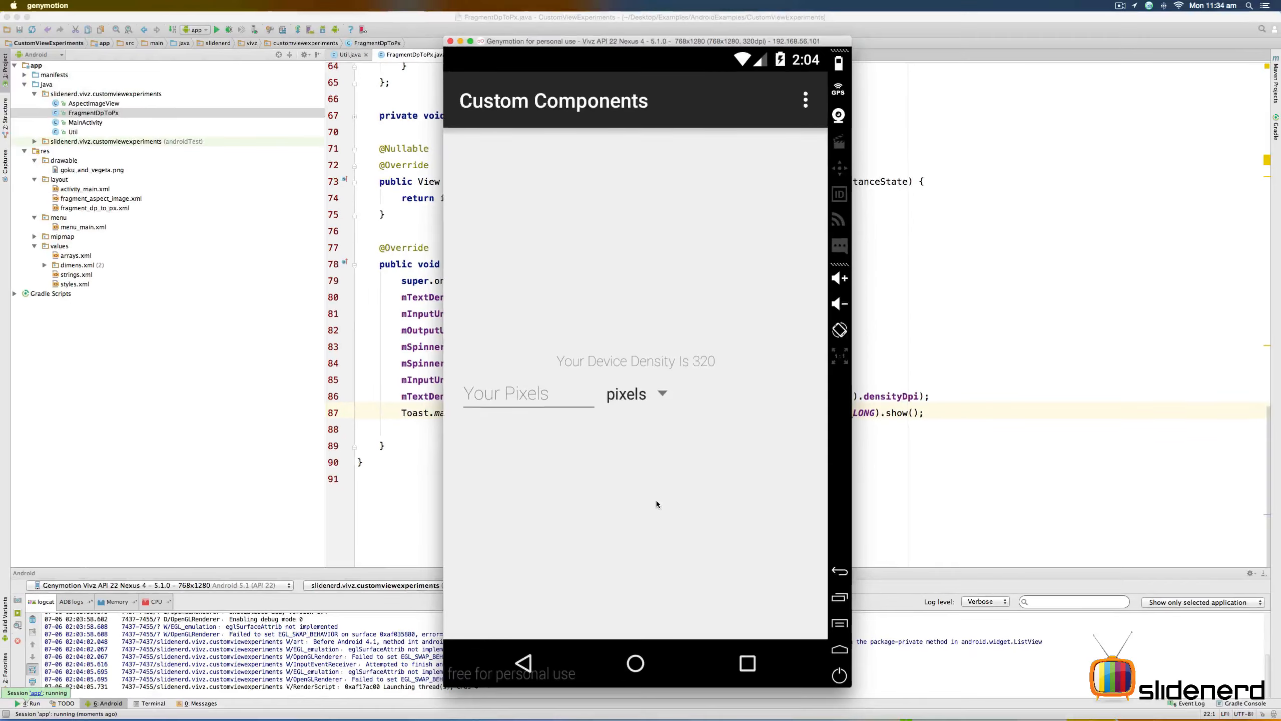
mouse_move(700, 368)
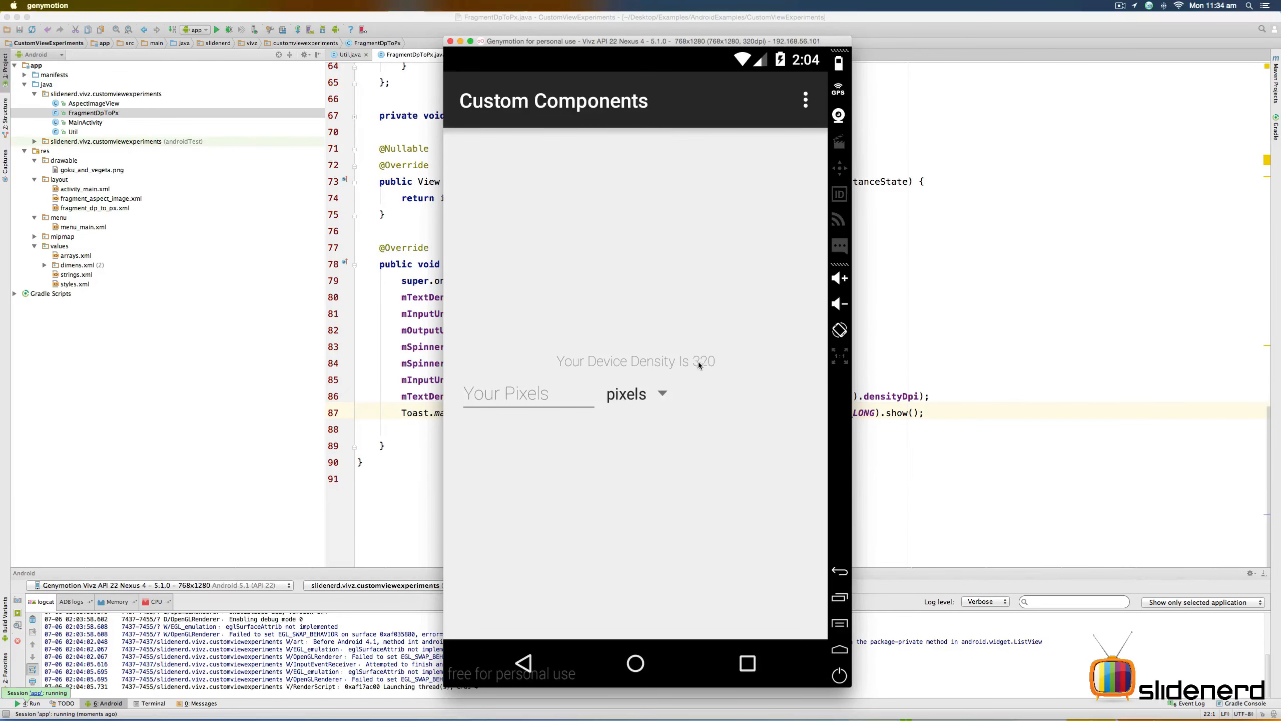
mouse_move(721, 366)
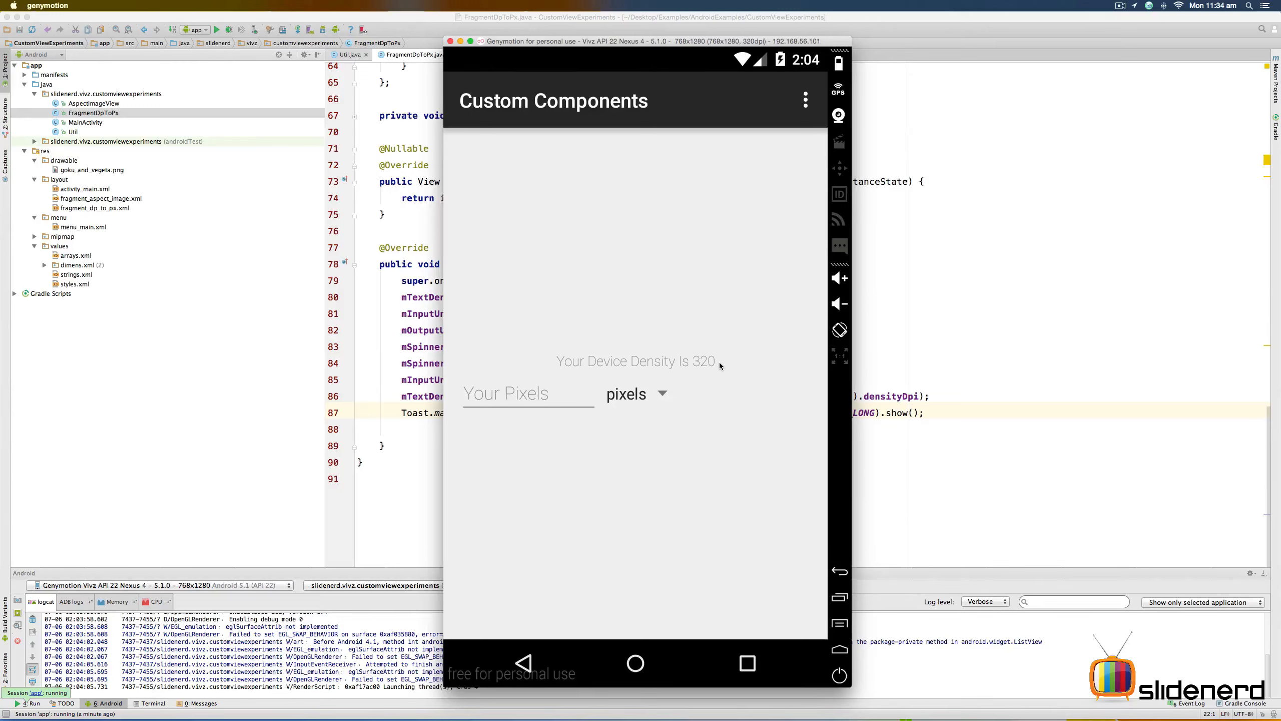
mouse_move(587, 195)
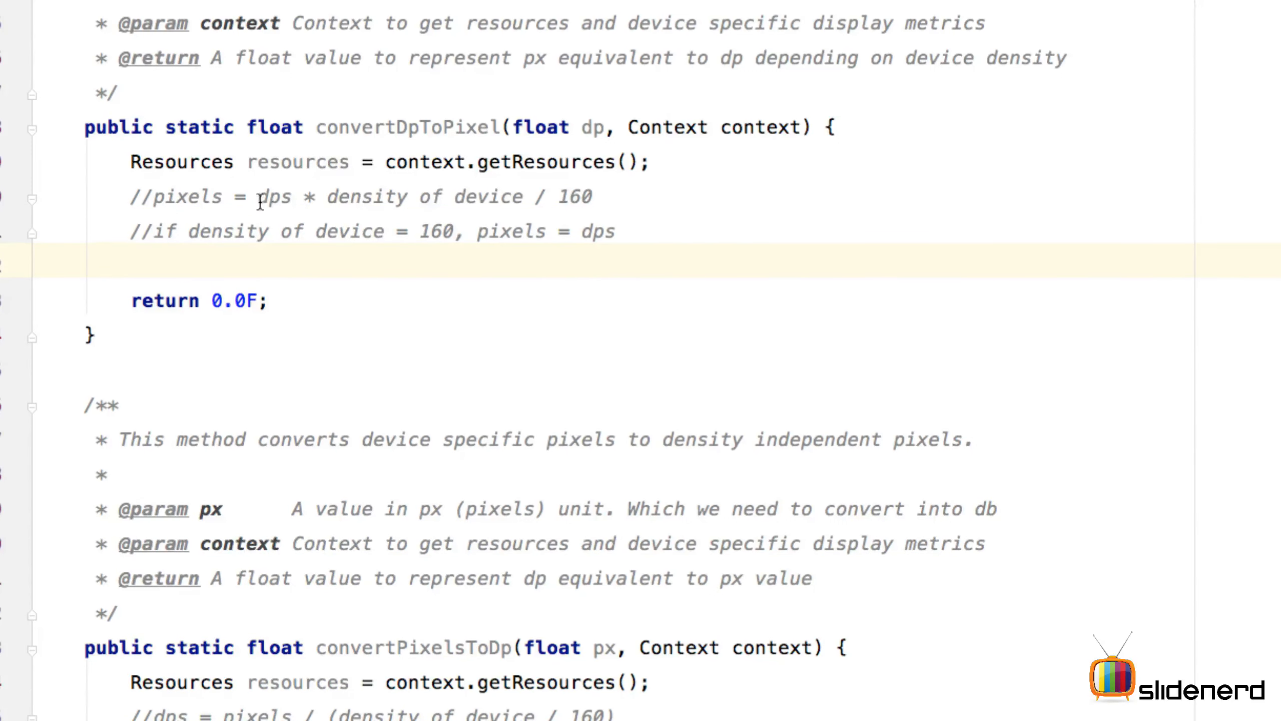
Step: Review the dp formula comment and add DisplayMetrics displayMetrics = resources.getDisplayMetrics(); in convertDpToPixel
double_click(272, 197)
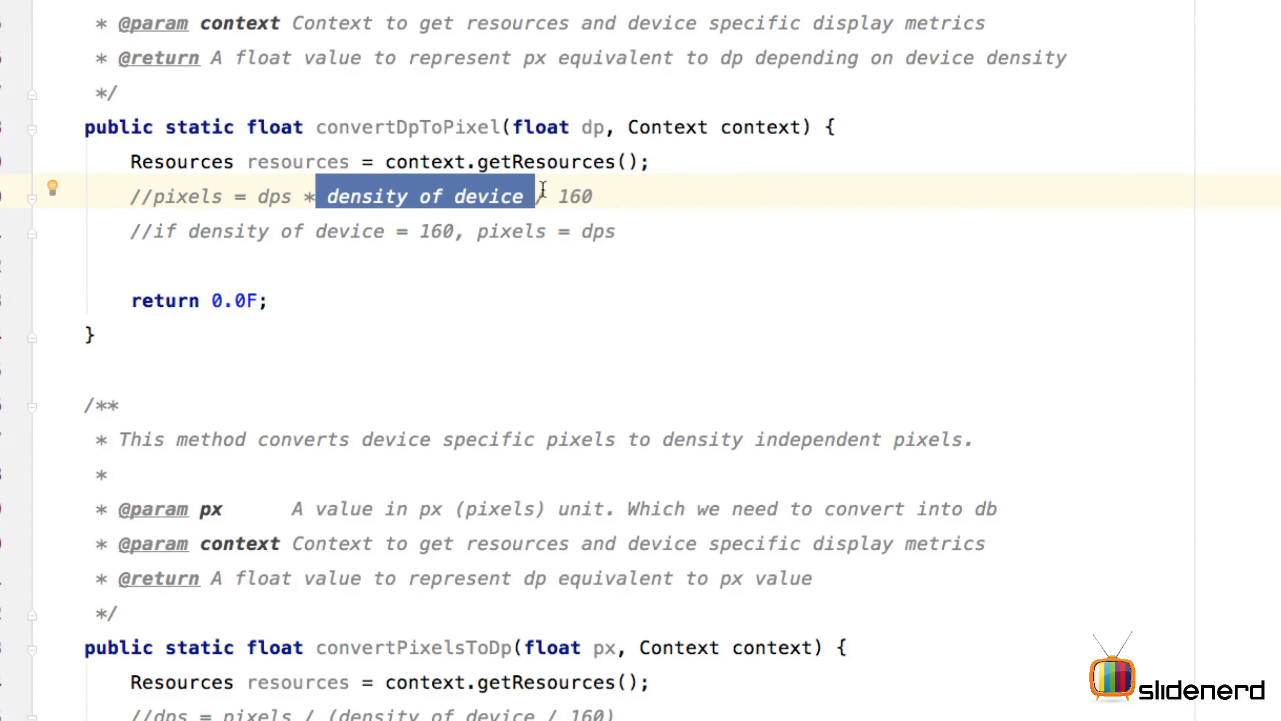
double_click(574, 194)
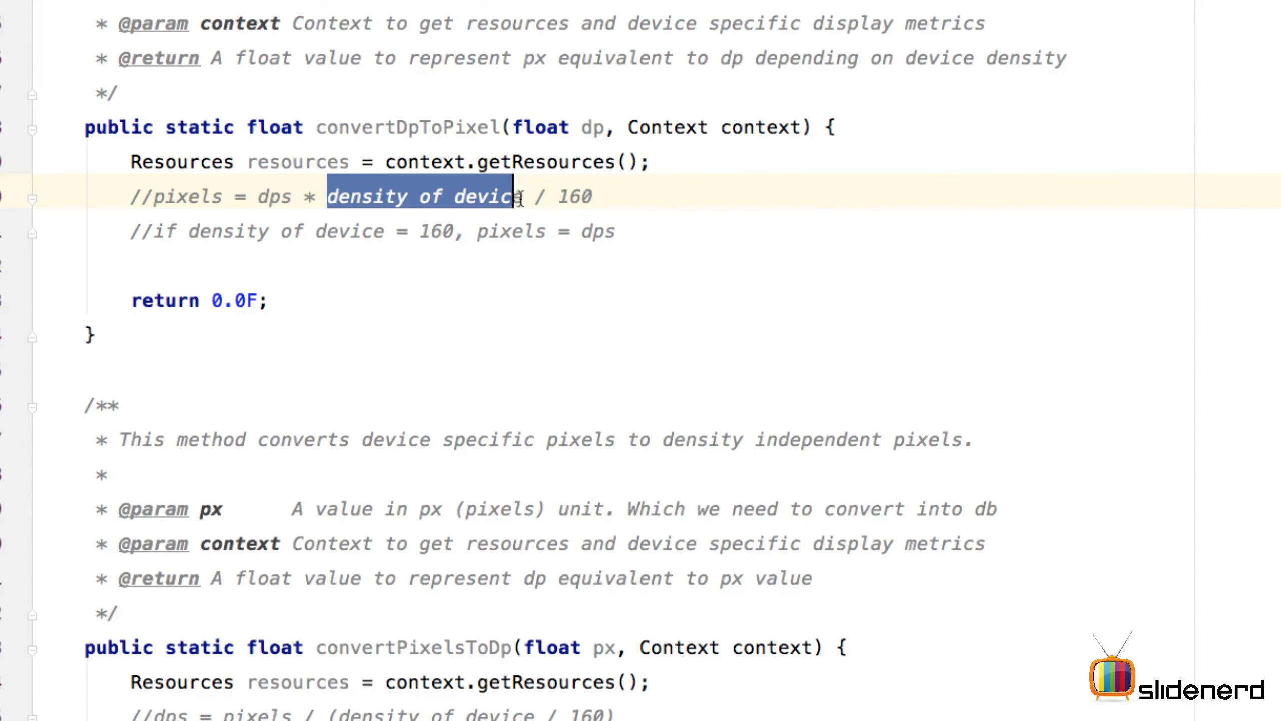
left_click(202, 195)
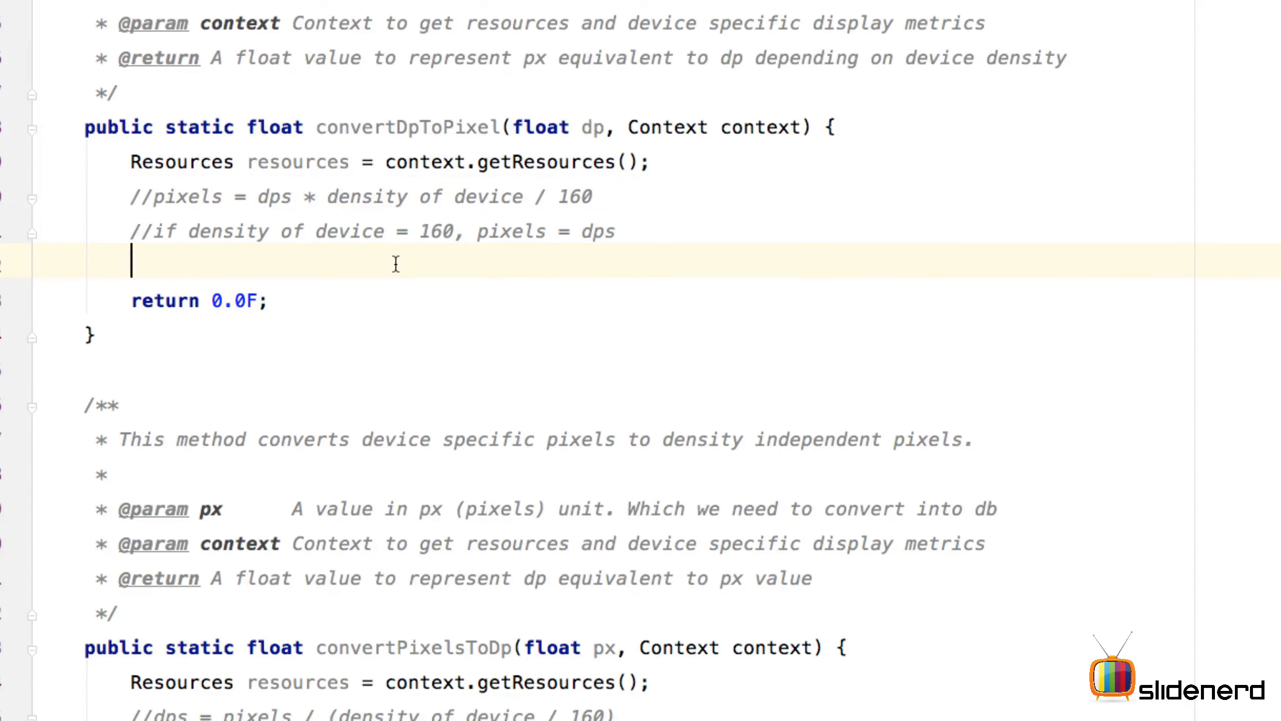
type("DisplayMetrics displayMetrics = resources.getDisplayMetrics();")
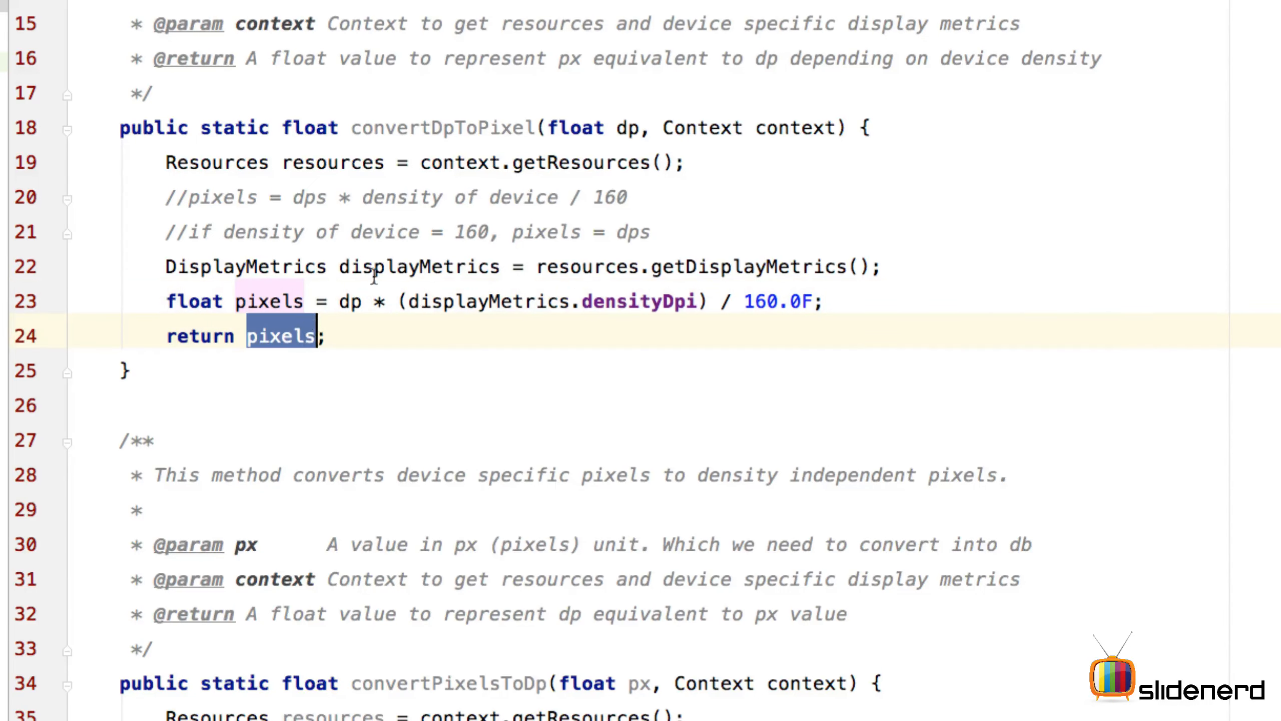
scroll("down", 3)
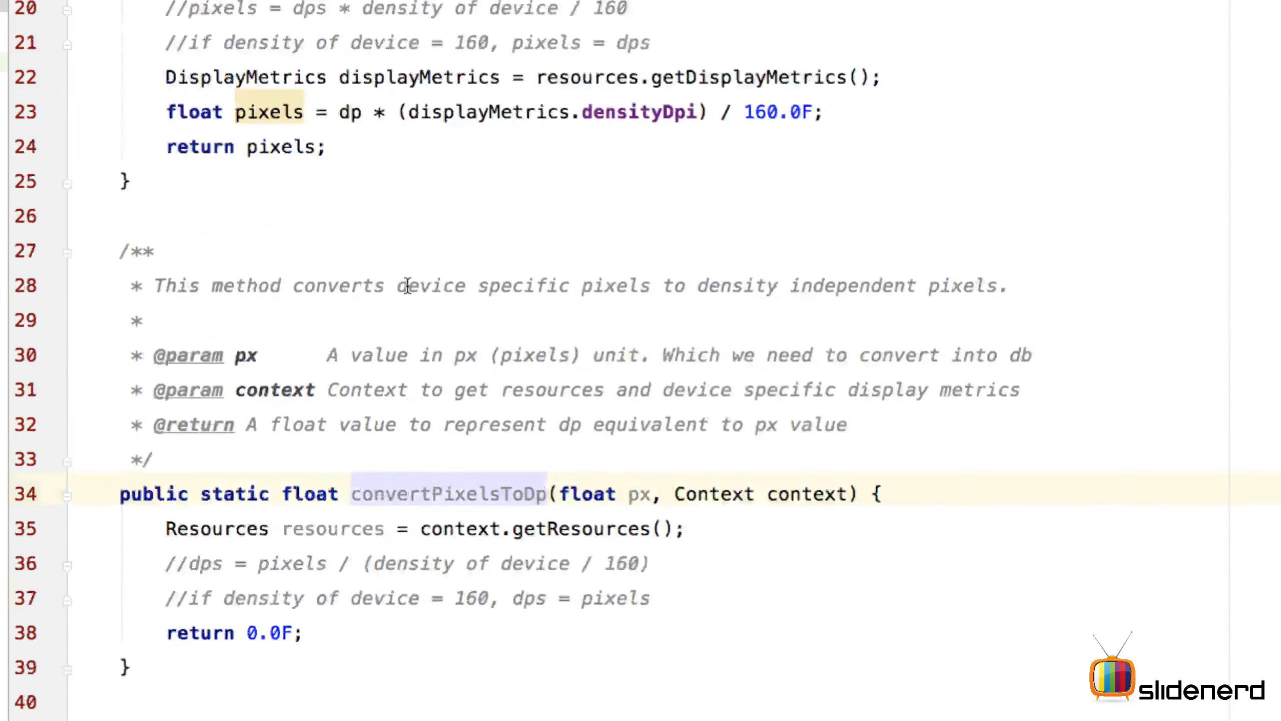
Step: Walk through the (density of device / 160) divisor comments and the displayMetrics term in the dp formula
scroll("up", 3)
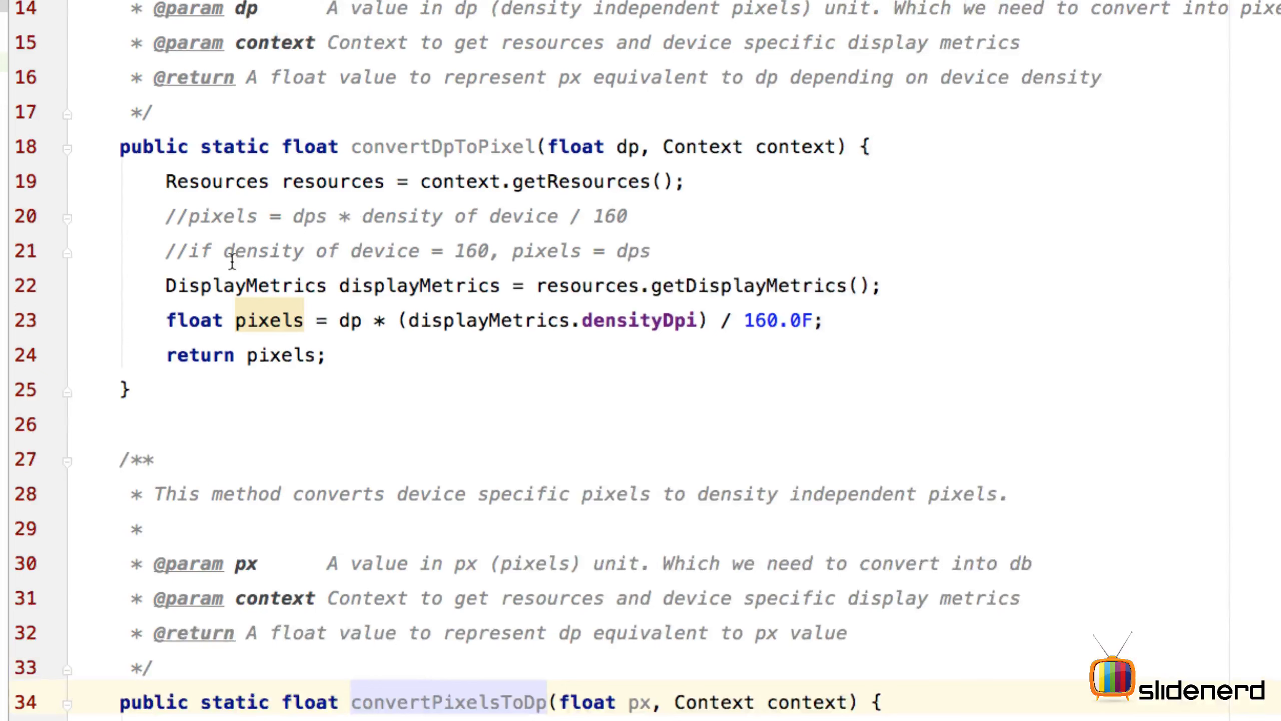
double_click(219, 216)
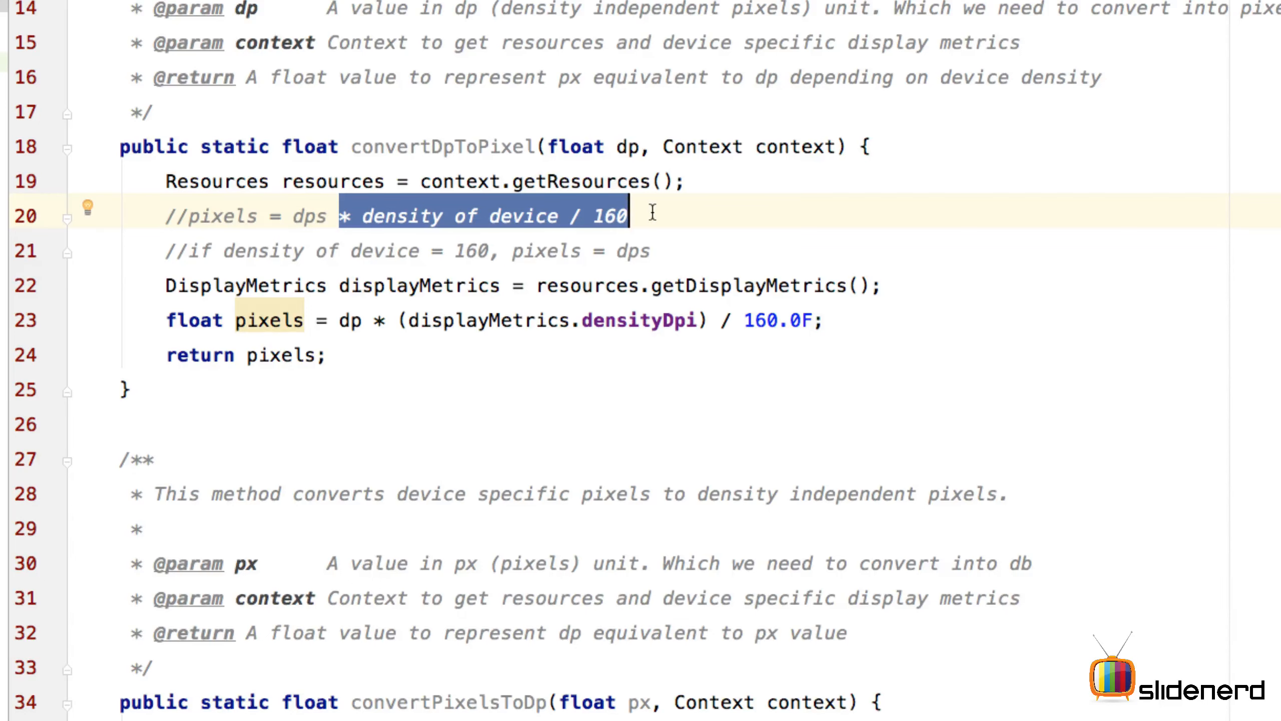
scroll("down", 3)
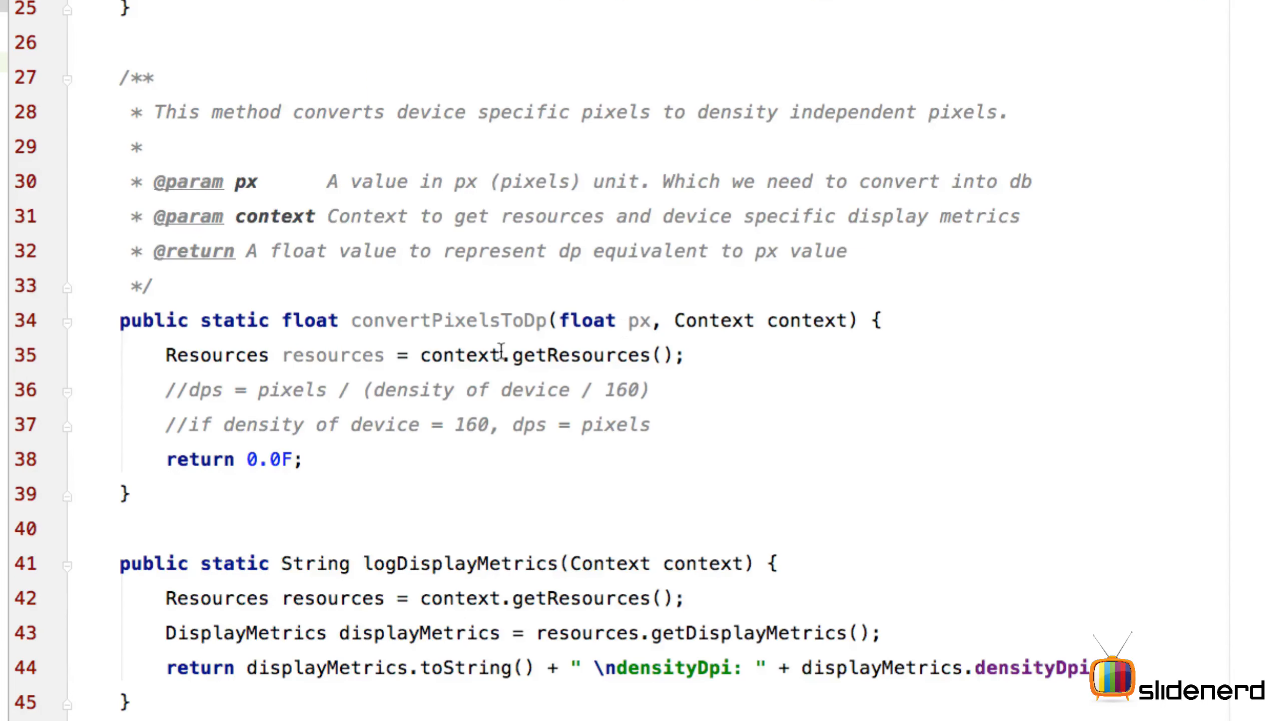
left_click(371, 389)
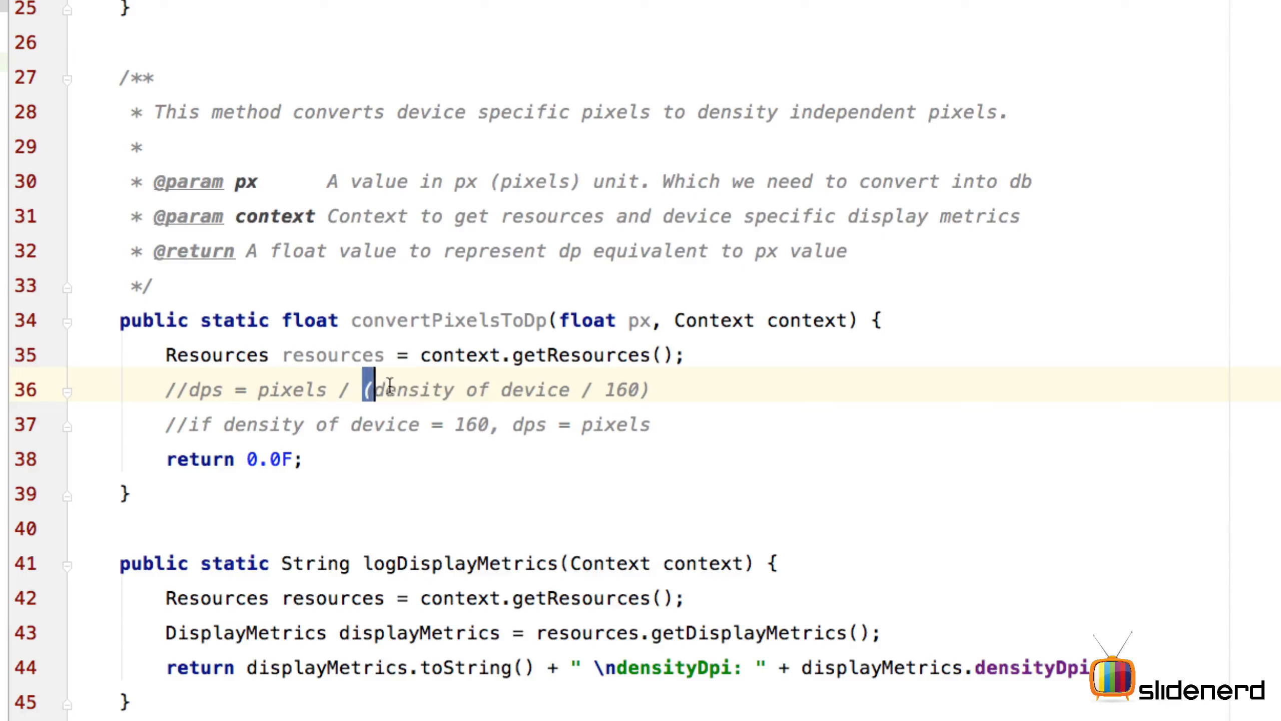
left_click_drag(367, 390, 653, 389)
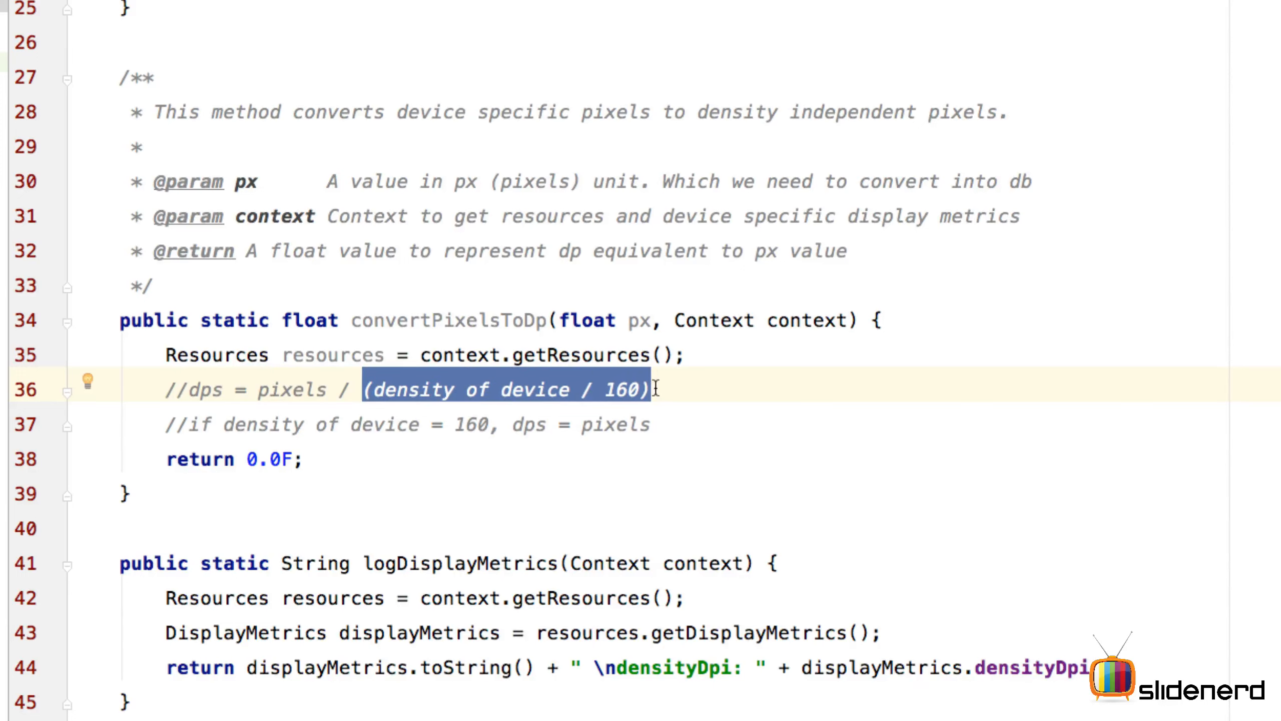
left_click(375, 388)
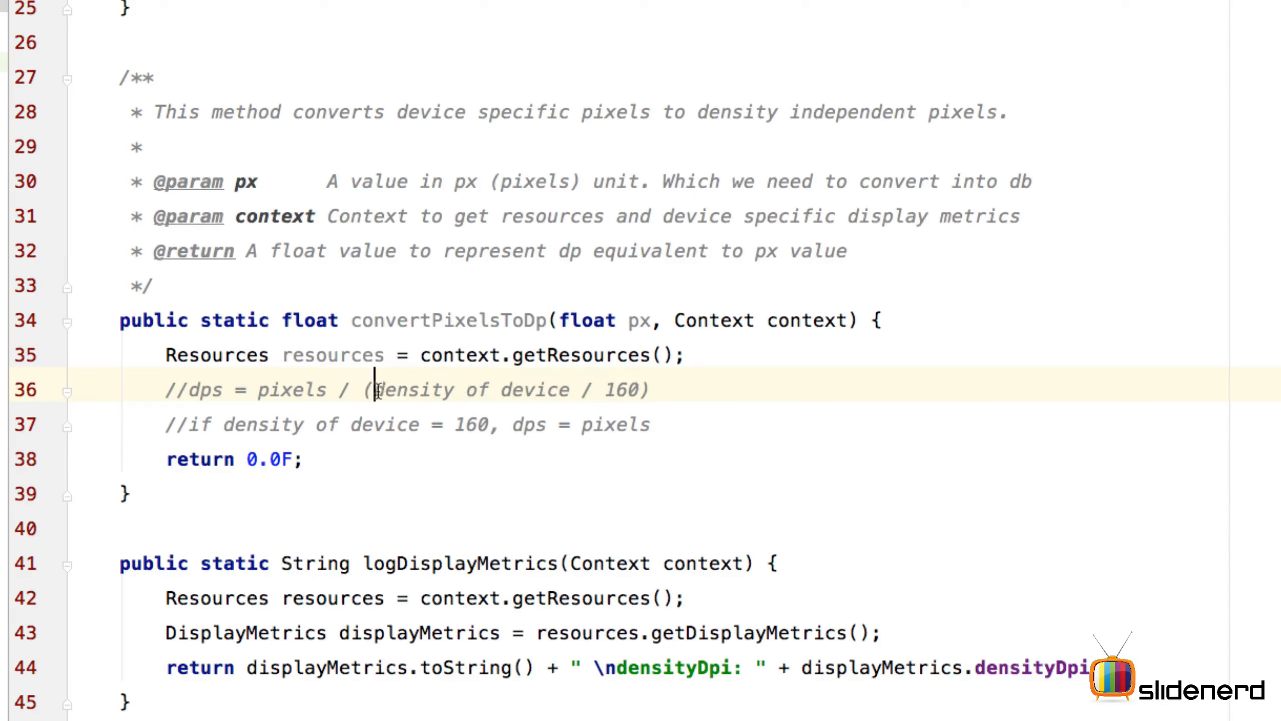
left_click_drag(372, 390, 560, 389)
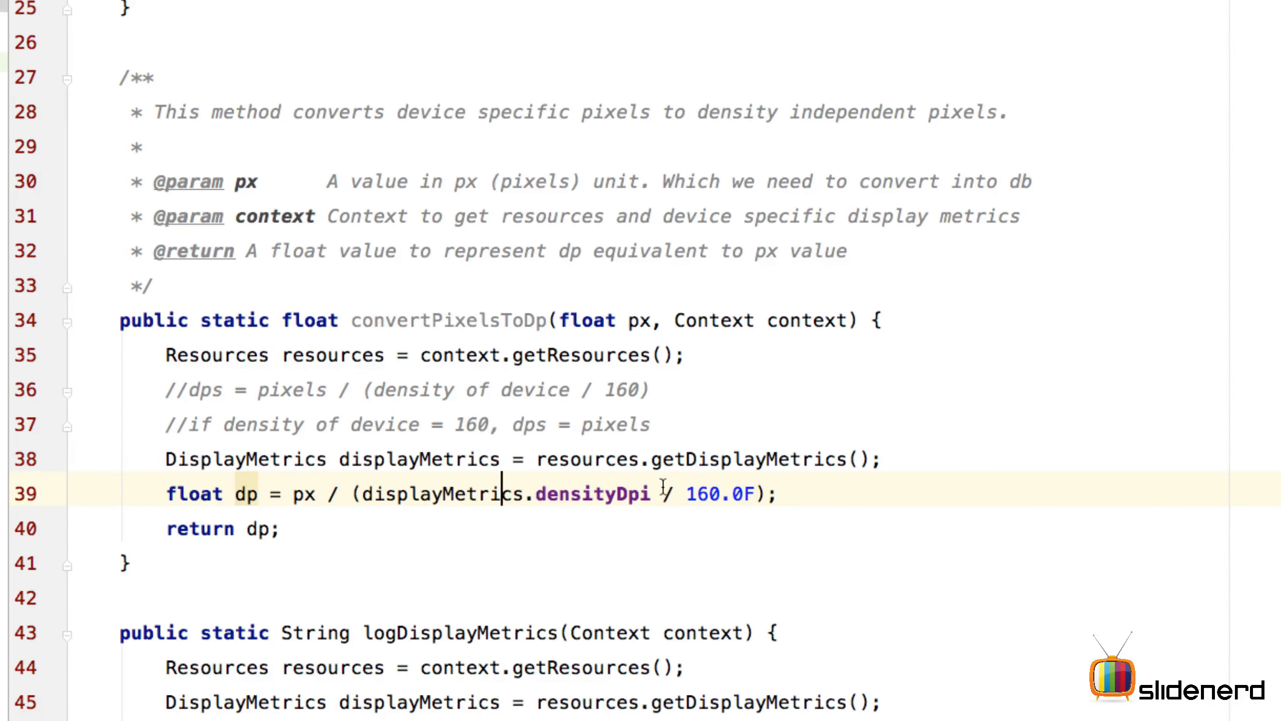
double_click(699, 494)
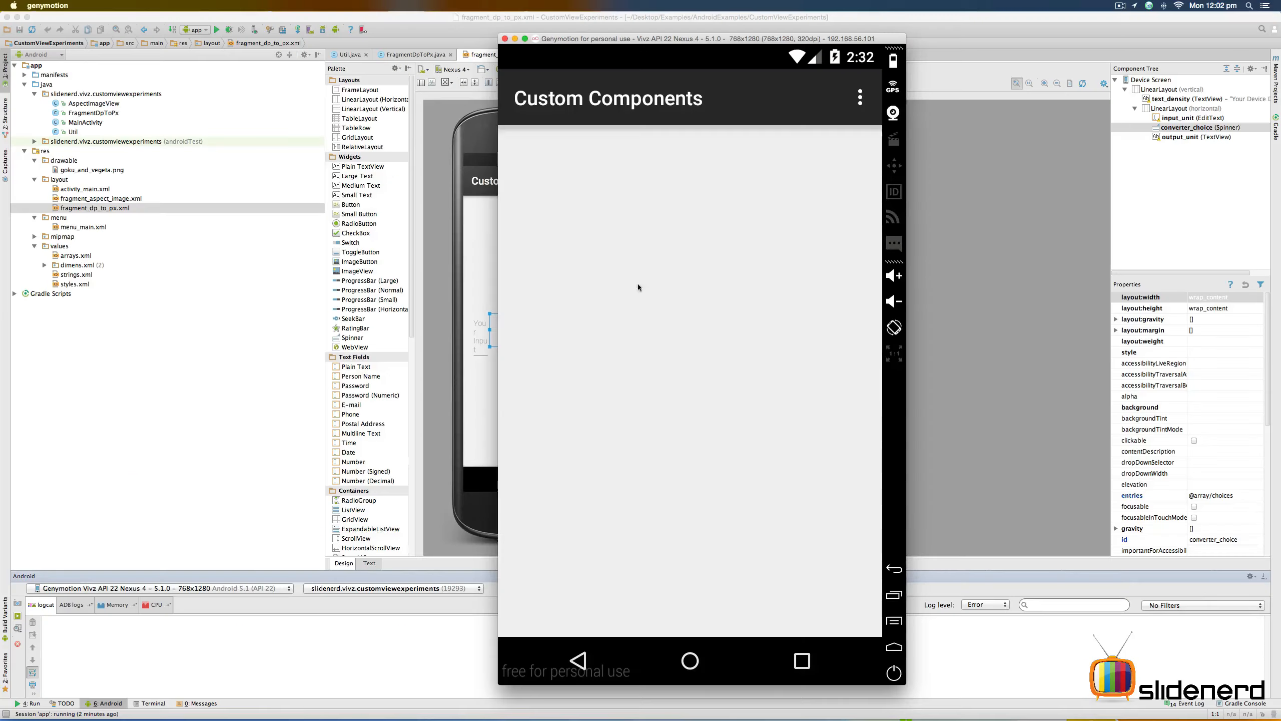
mouse_move(671, 246)
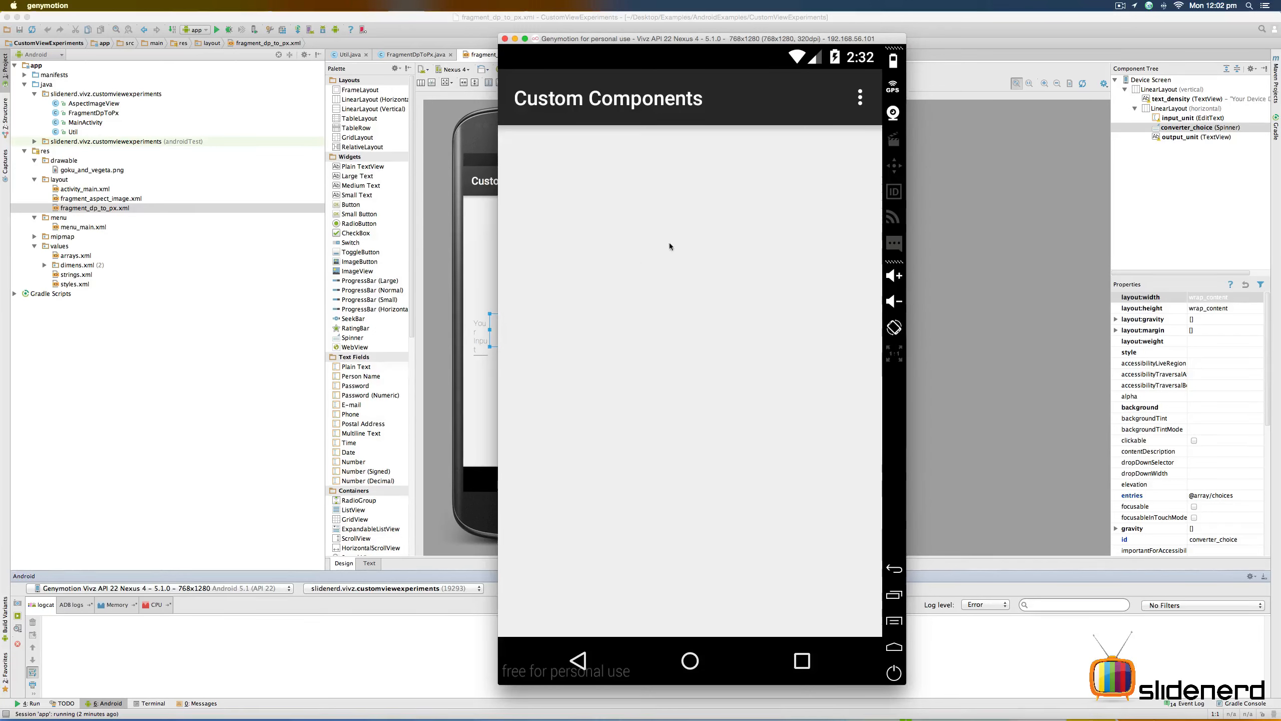
mouse_move(728, 221)
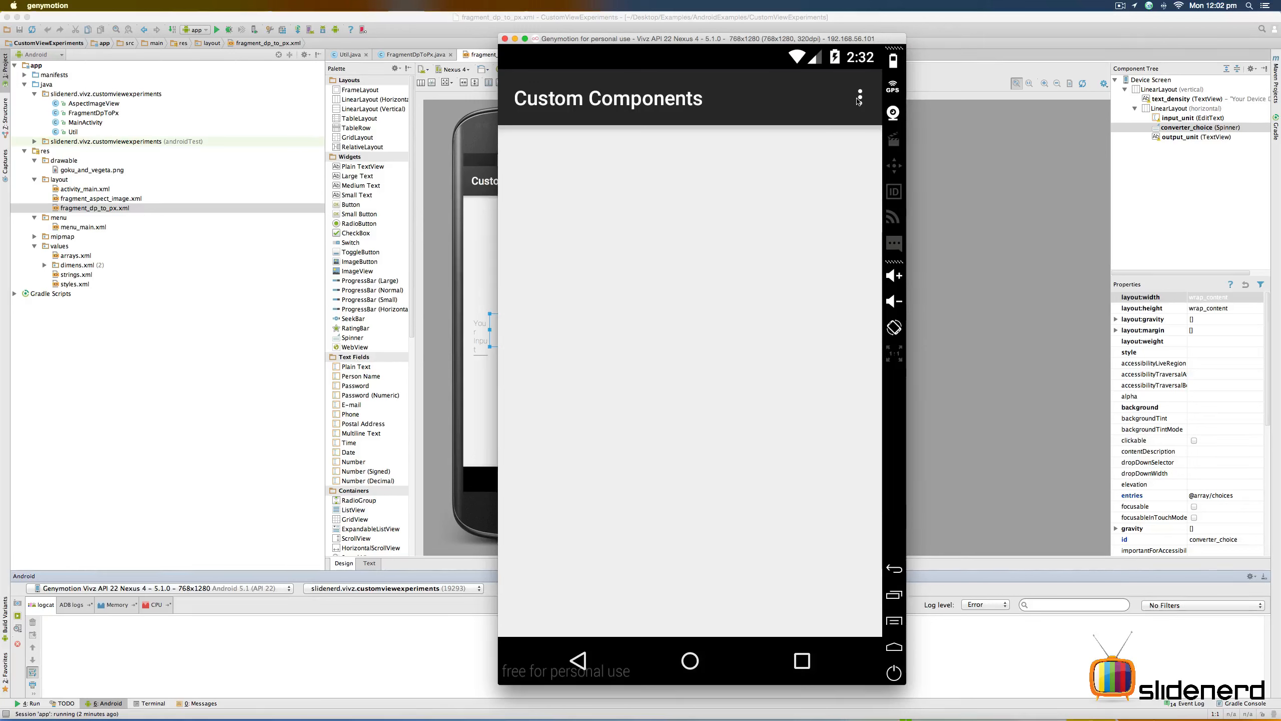
Step: Reopen the Dp Px Converter screen from the relaunched app's overflow menu
left_click(860, 95)
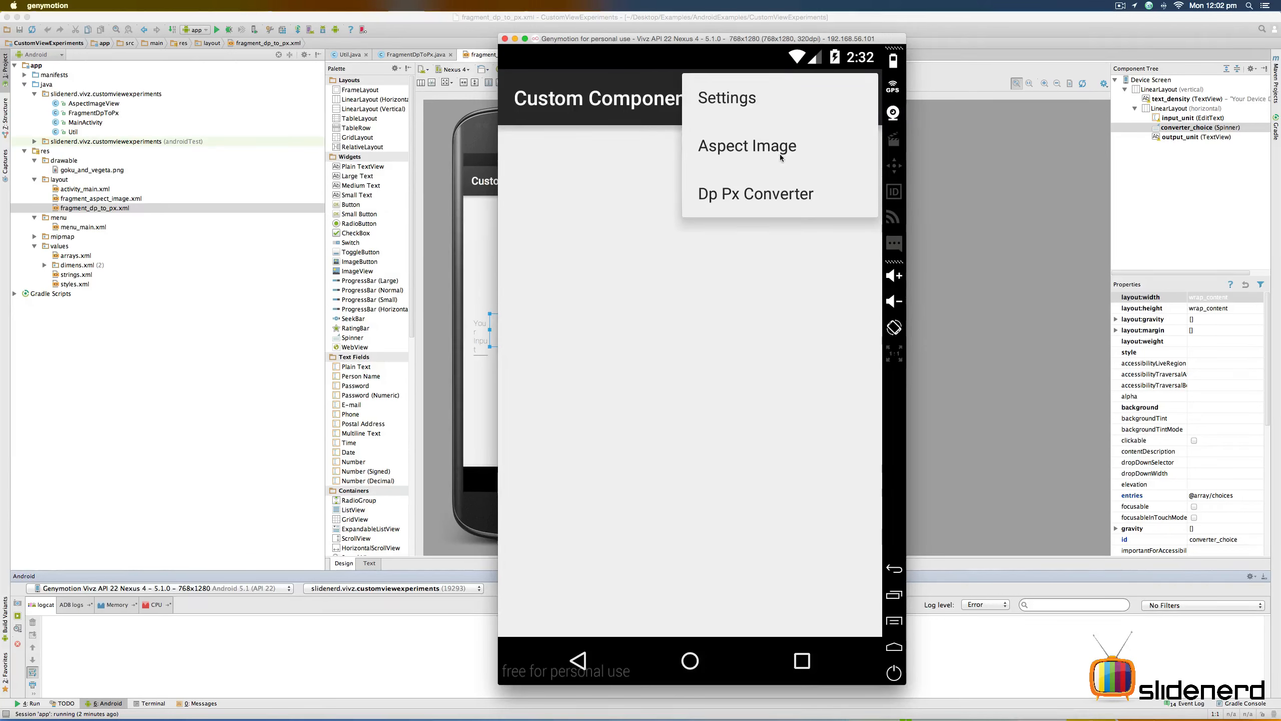
mouse_move(752, 217)
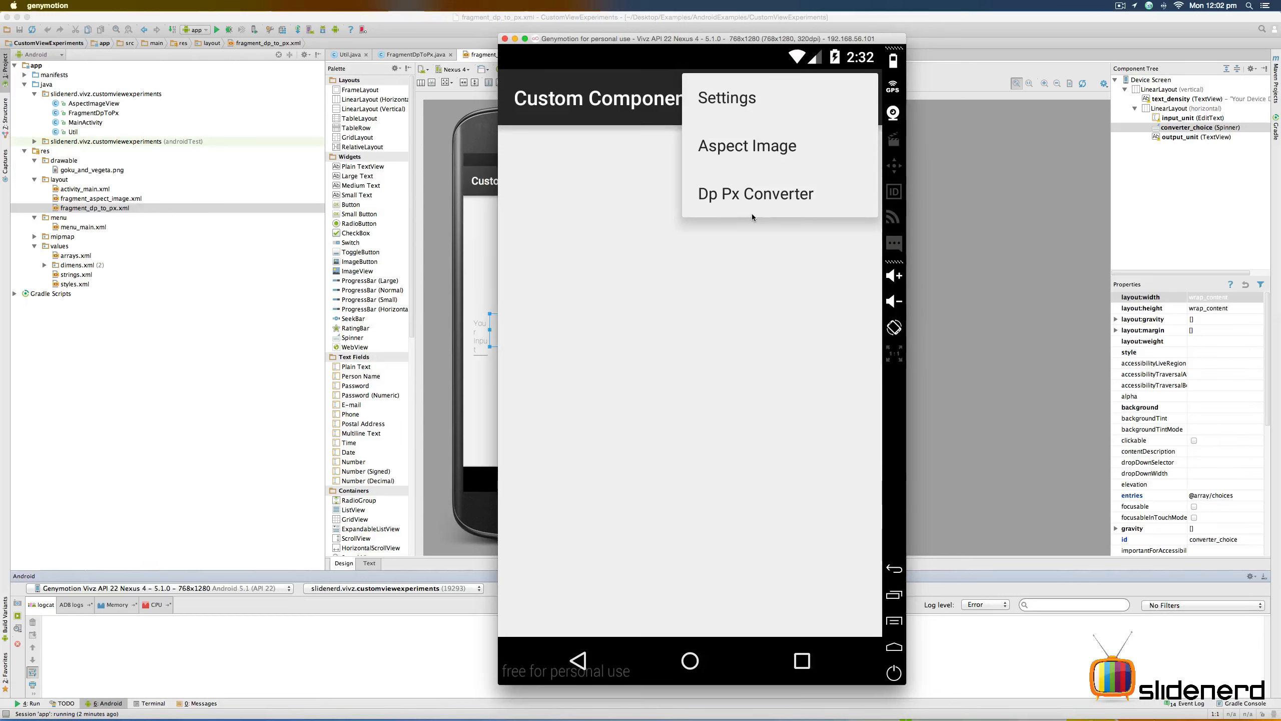
mouse_move(726, 202)
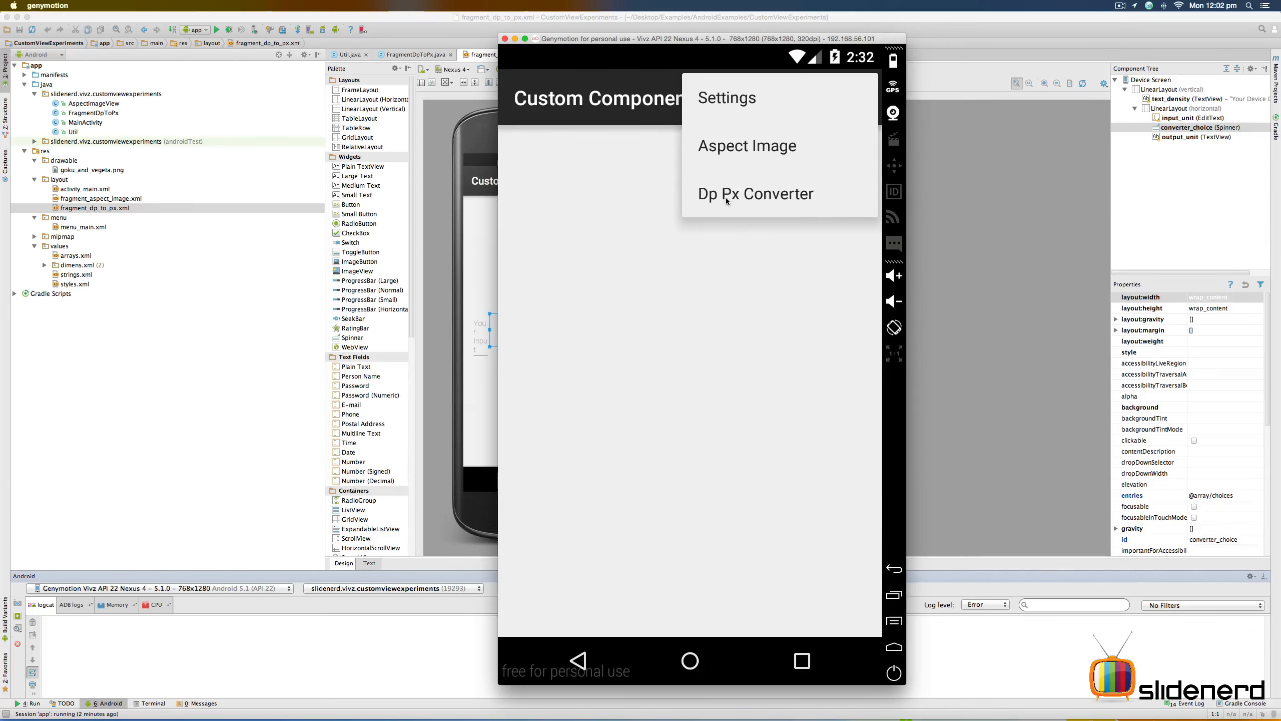
mouse_move(739, 203)
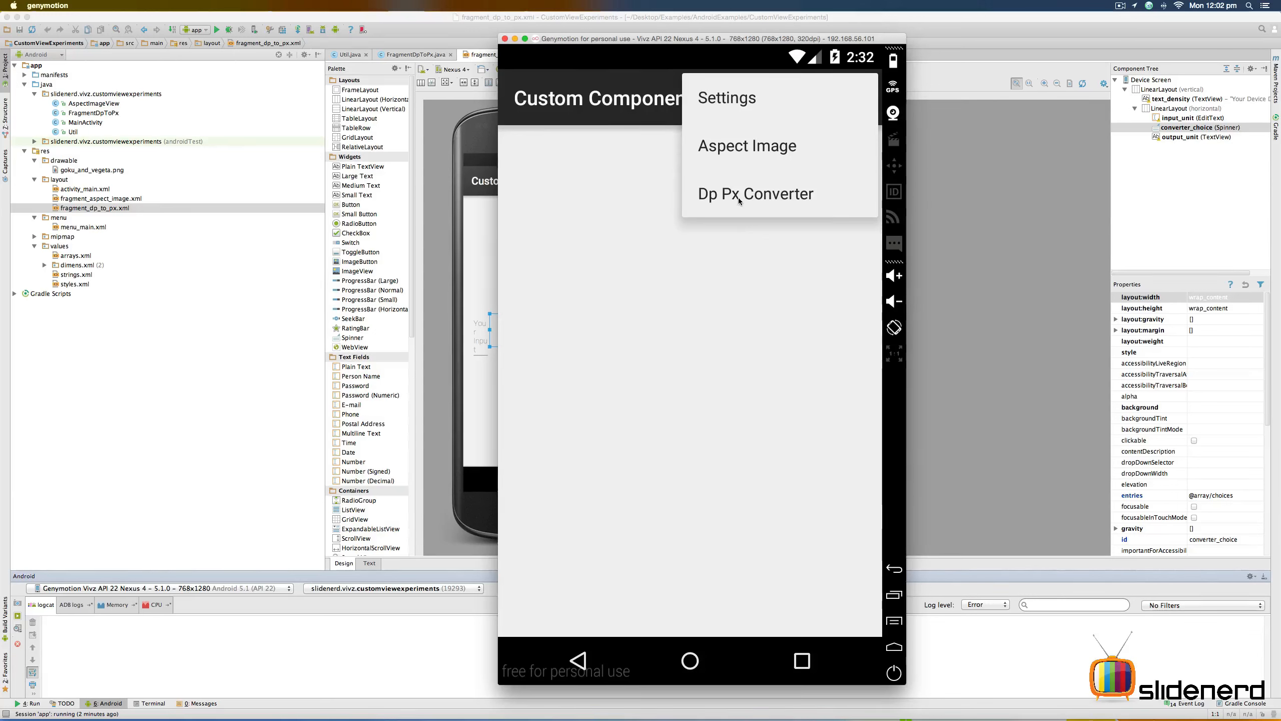
mouse_move(743, 198)
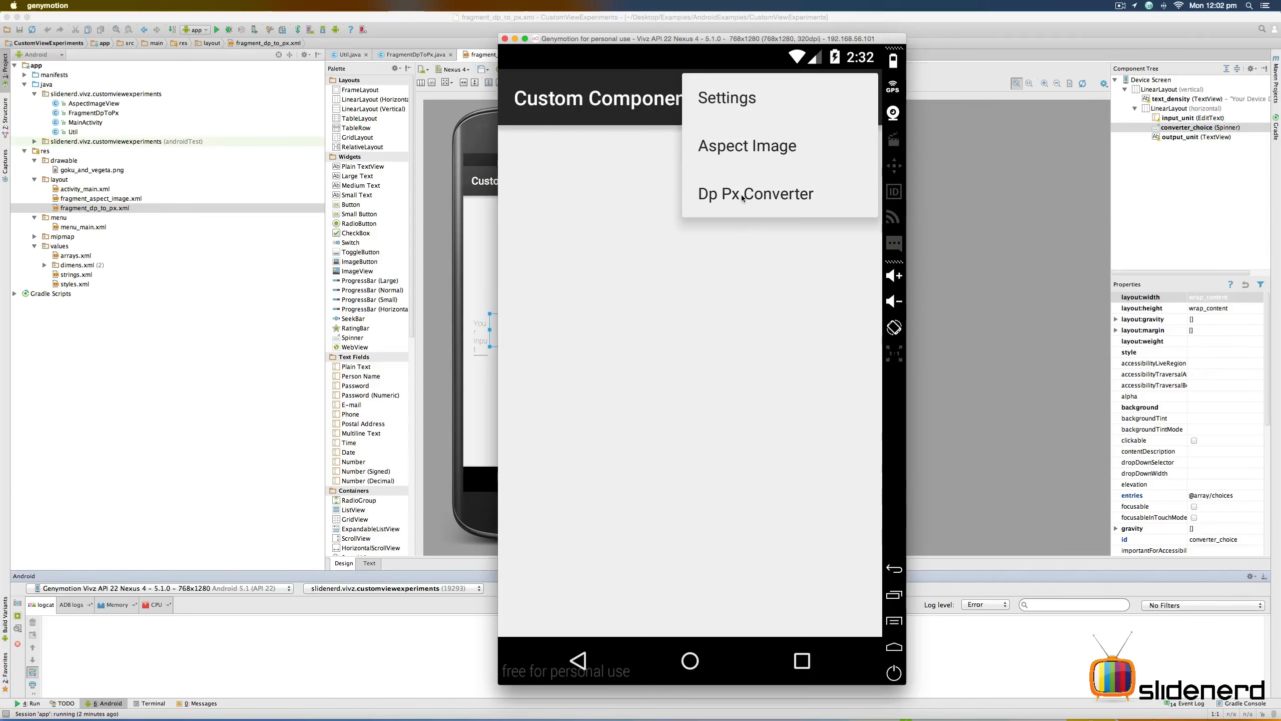
left_click(756, 195)
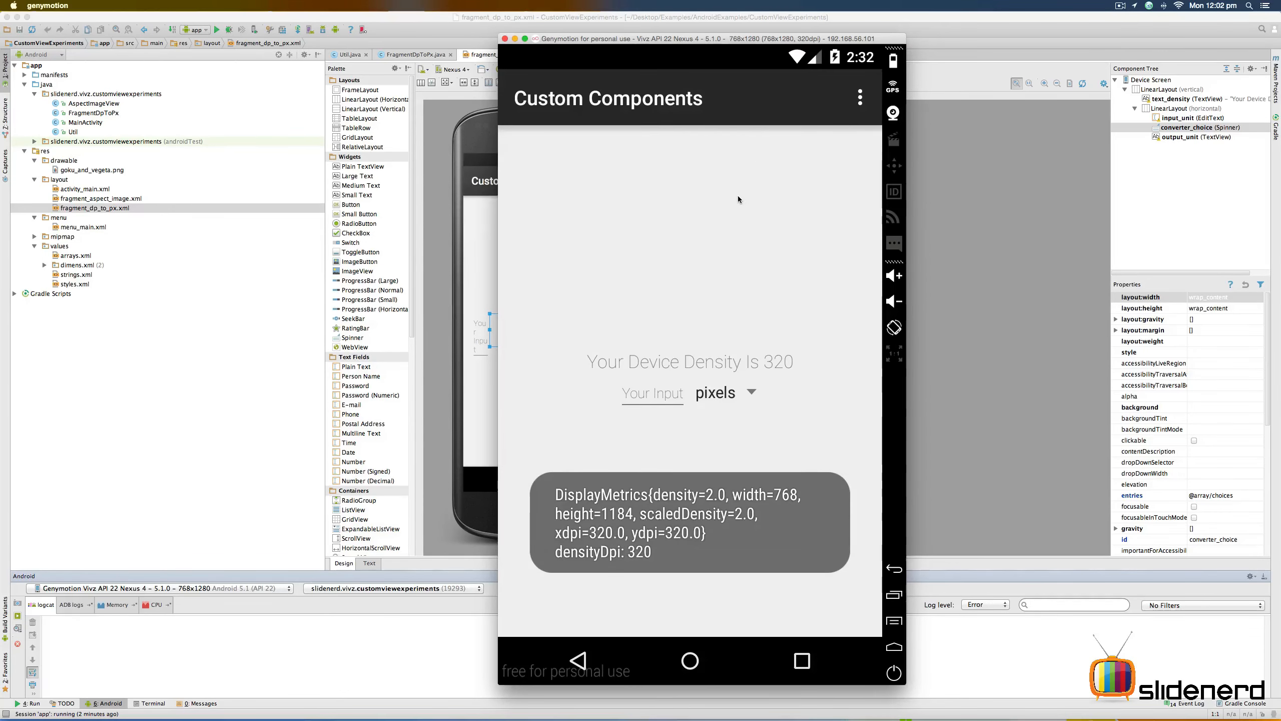
mouse_move(656, 507)
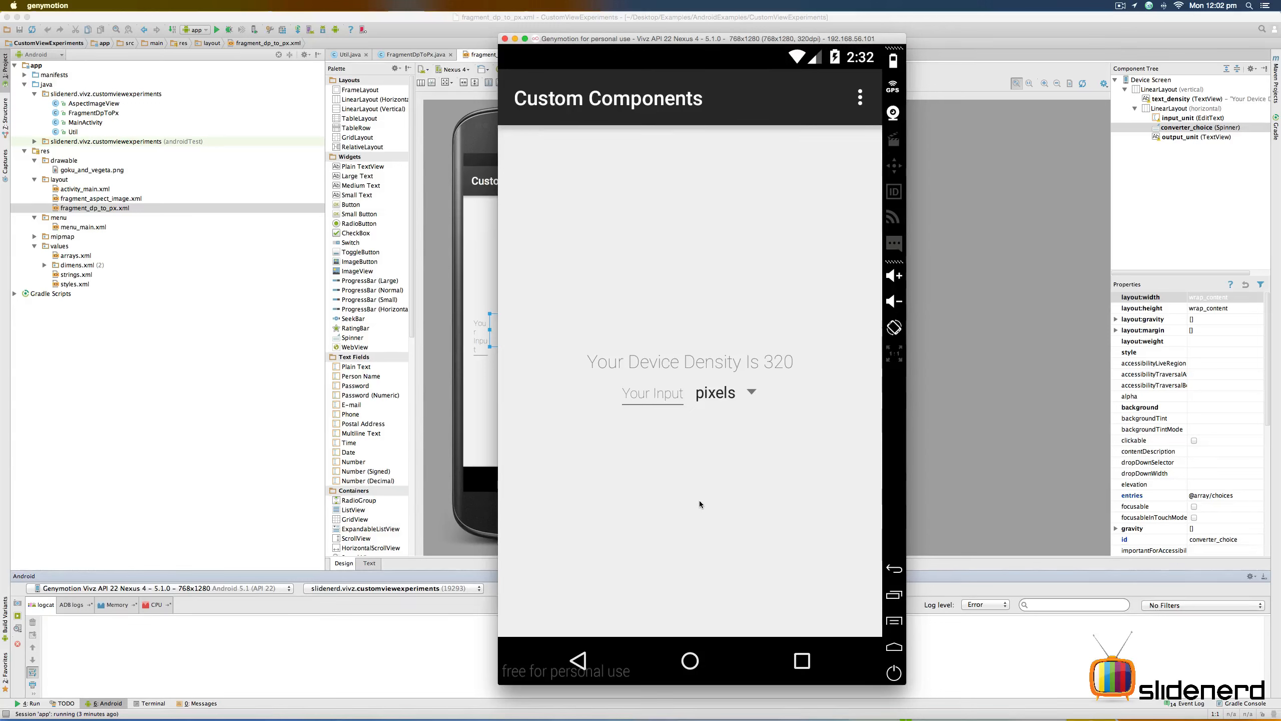
mouse_move(702, 368)
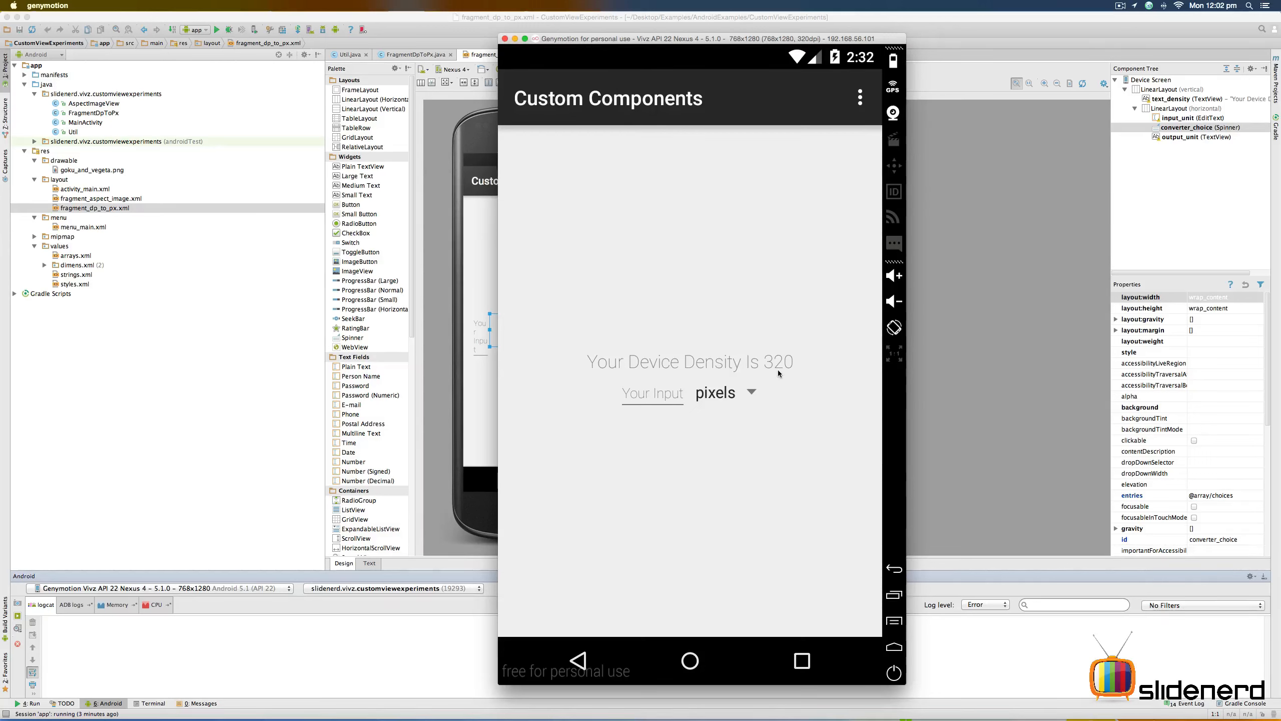
mouse_move(713, 393)
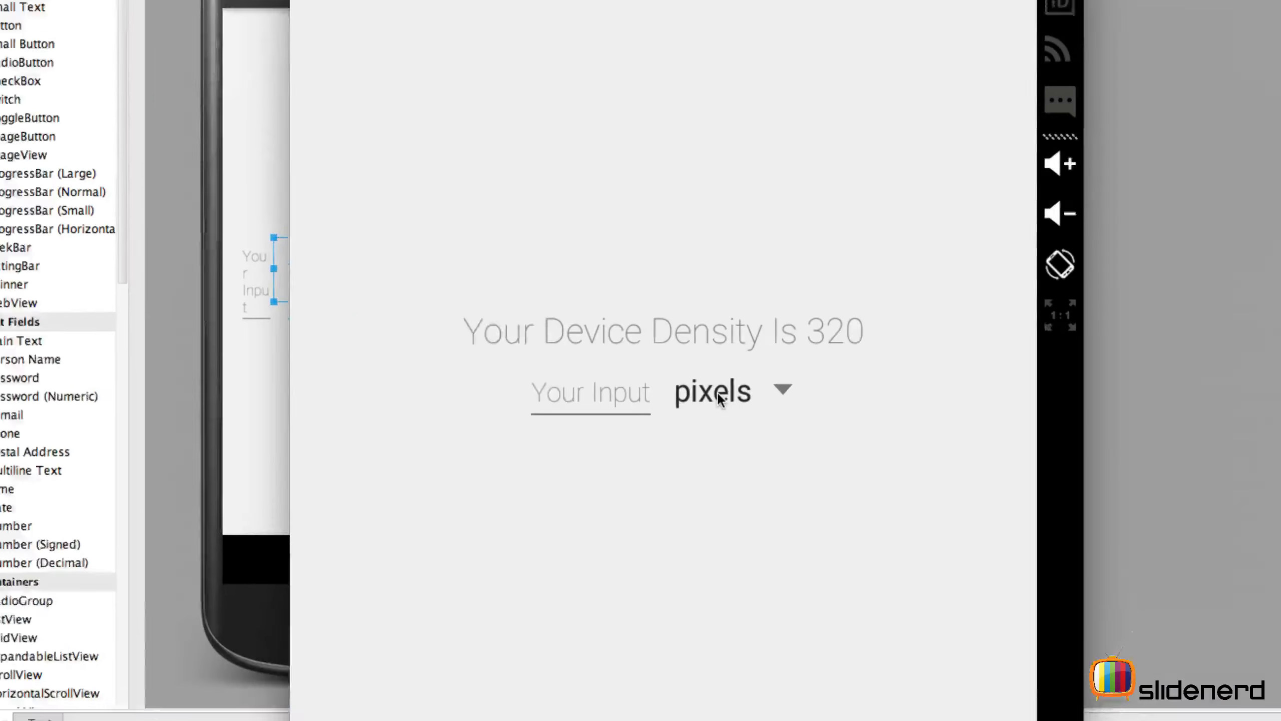
Step: Enter 24 pixels to get 48.0, then switch the conversion unit to dps
left_click(719, 395)
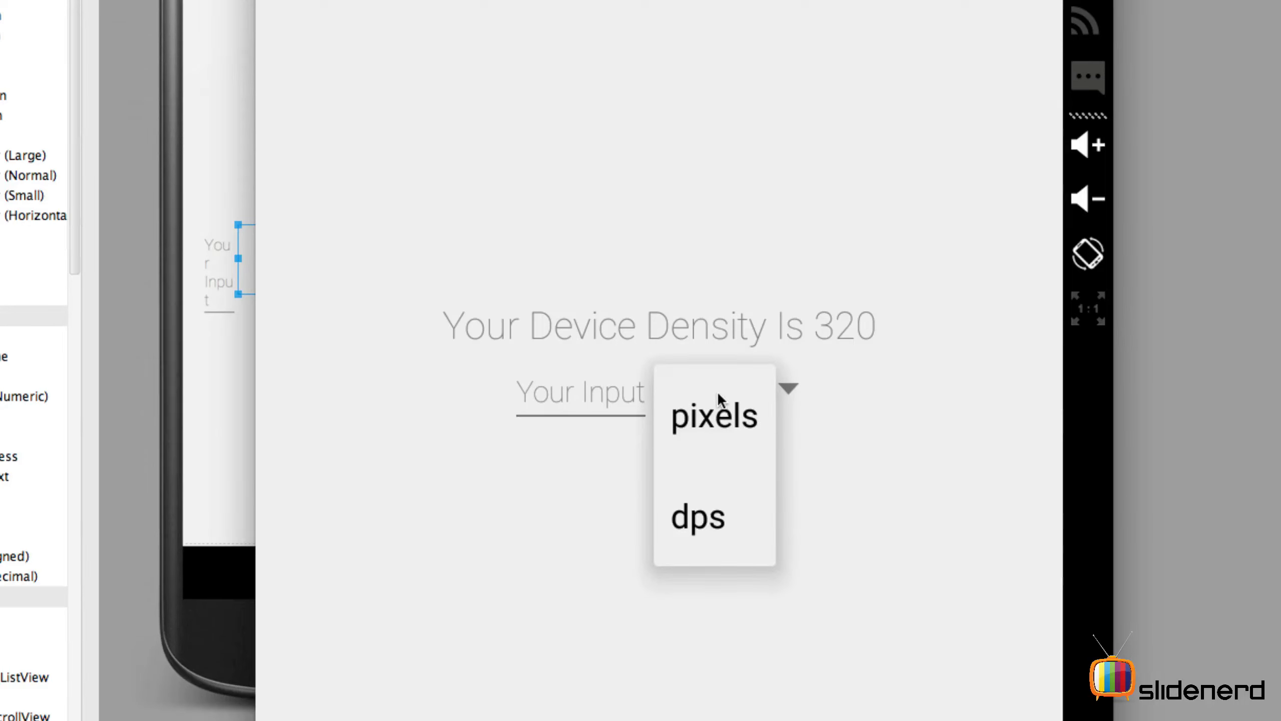
mouse_move(727, 405)
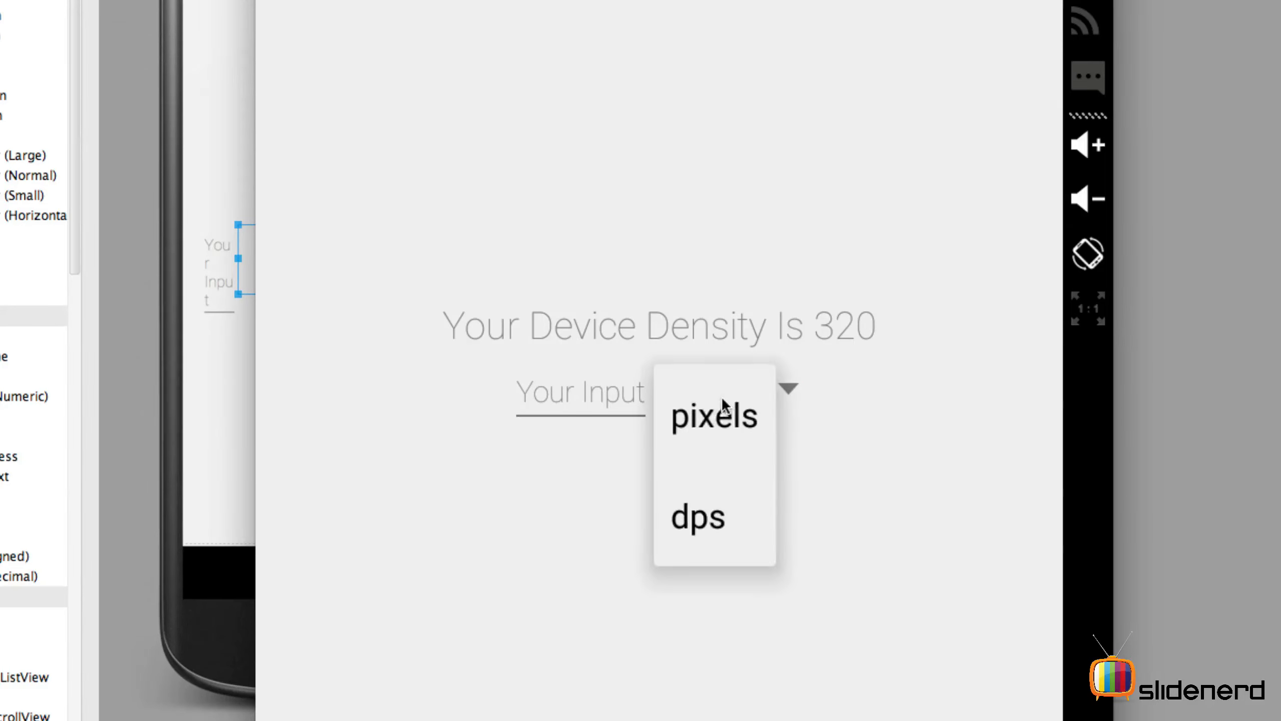
left_click(712, 415)
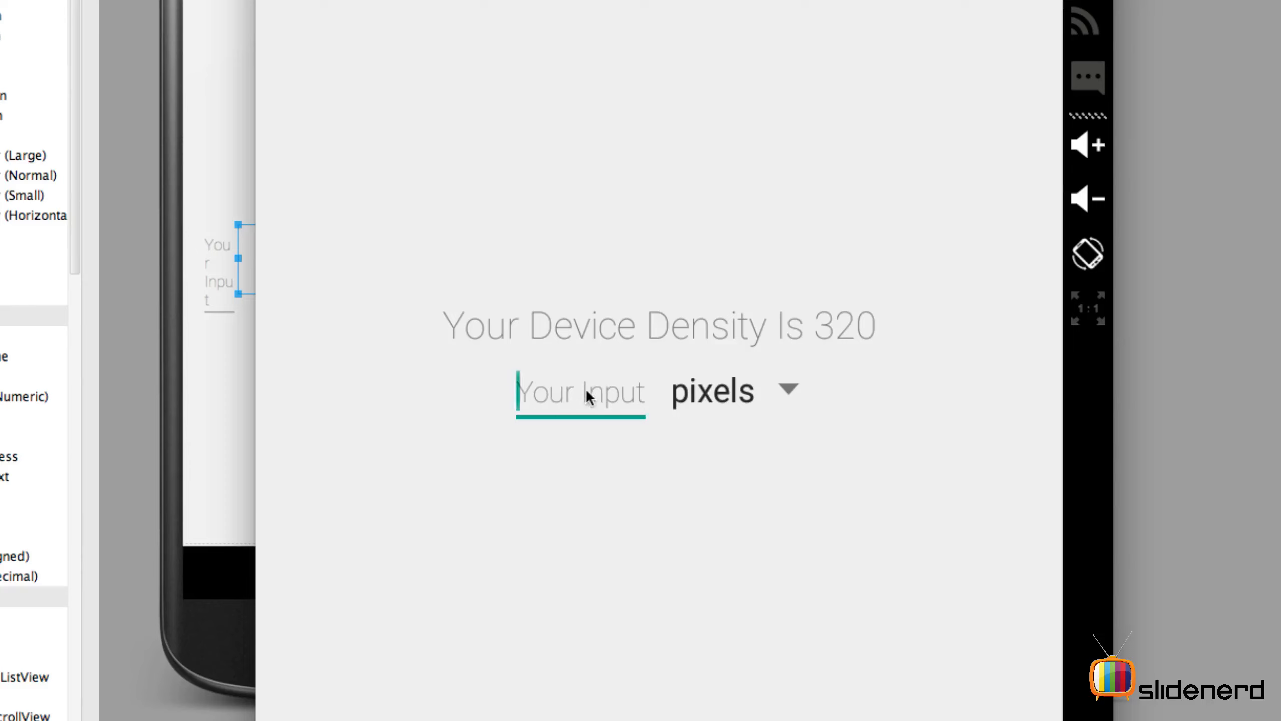
type("24")
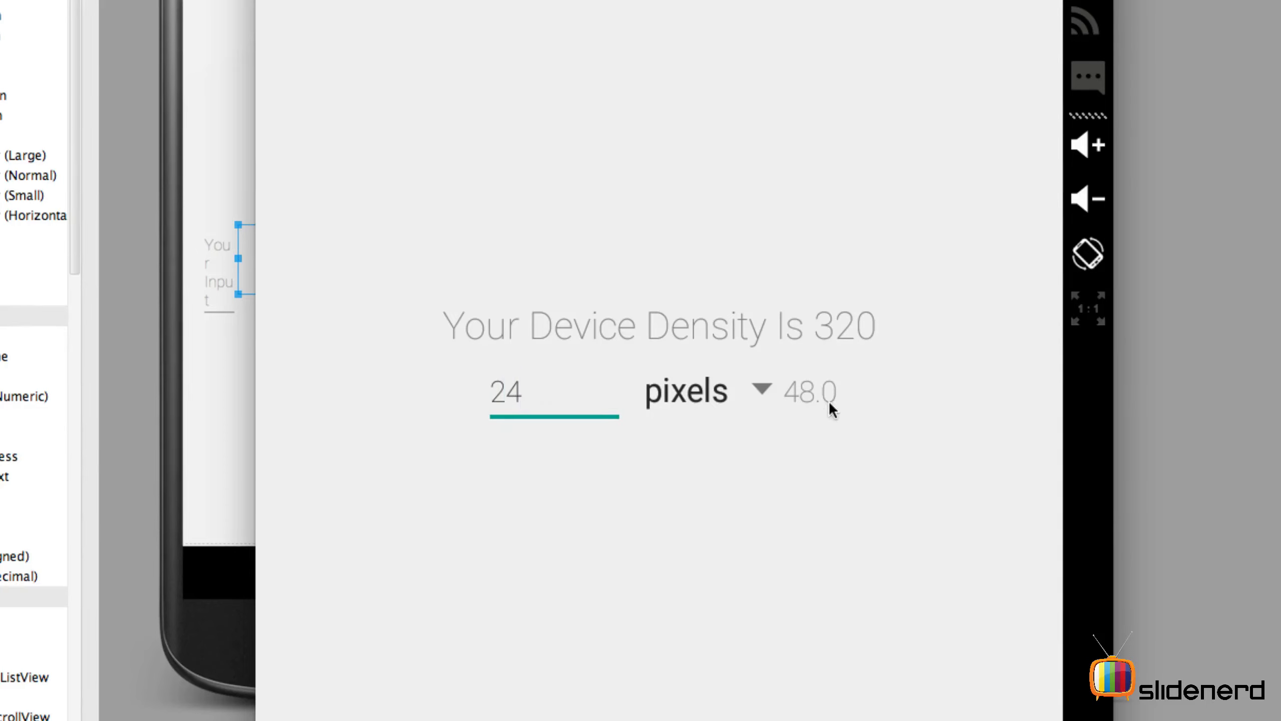
mouse_move(833, 305)
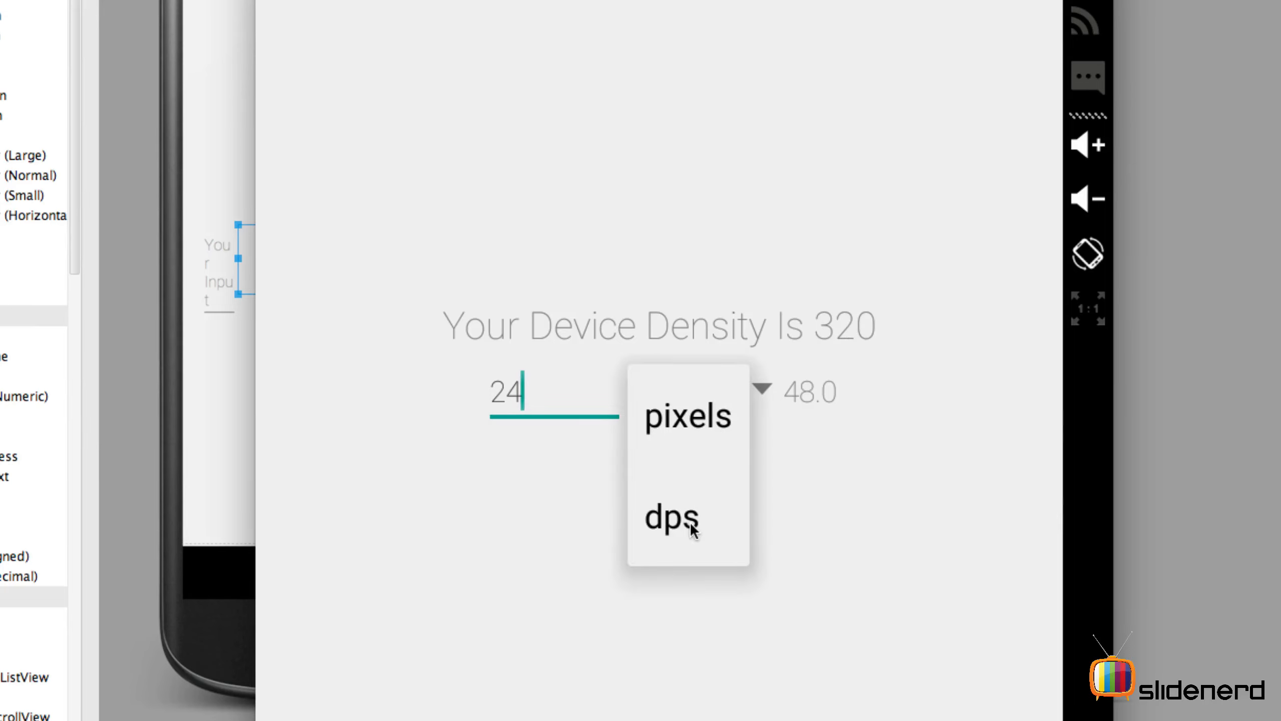
left_click(671, 519)
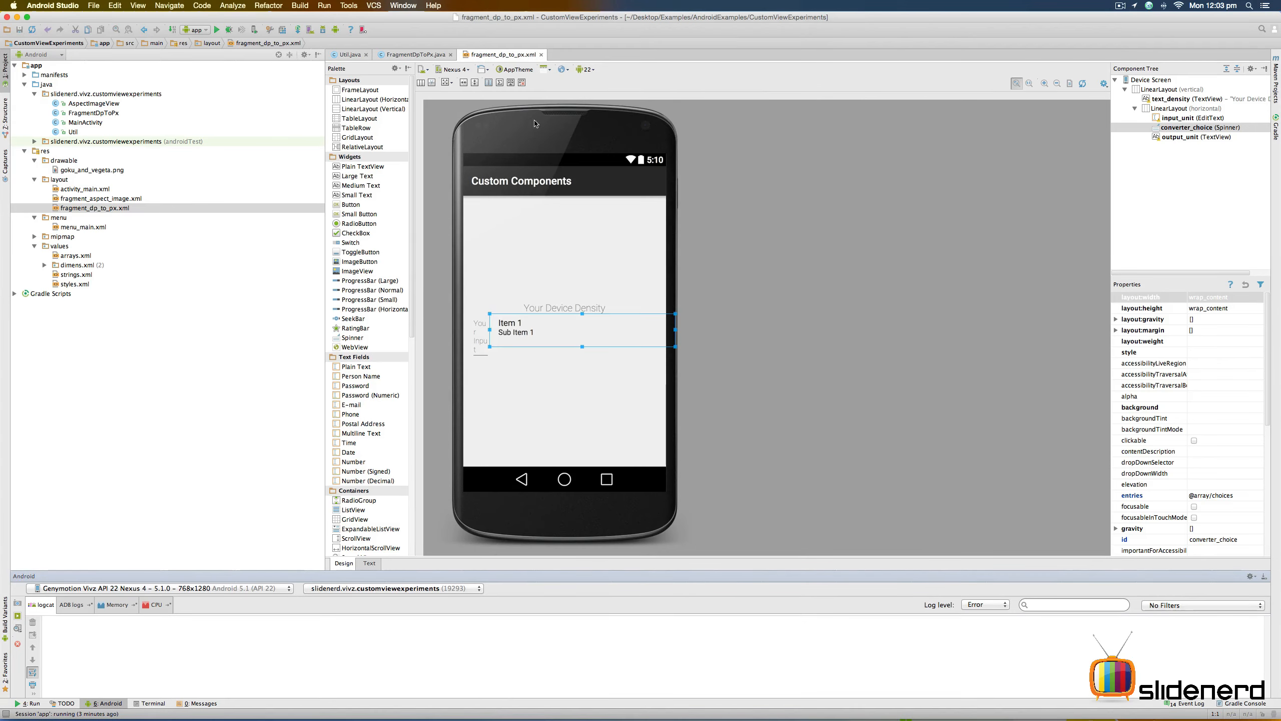
Step: Review FragmentDpToPx's spinner listener and TextWatcher, both passing the input text to updateUI
left_click(414, 55)
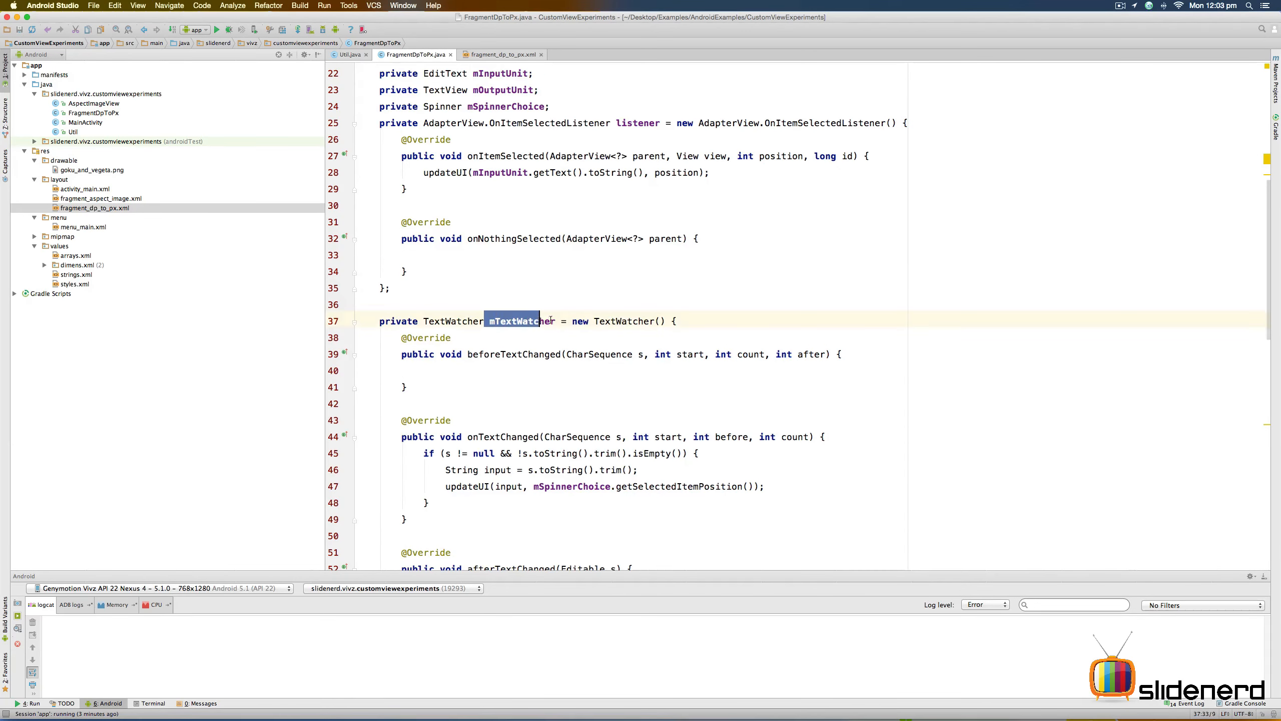
scroll("down", 3)
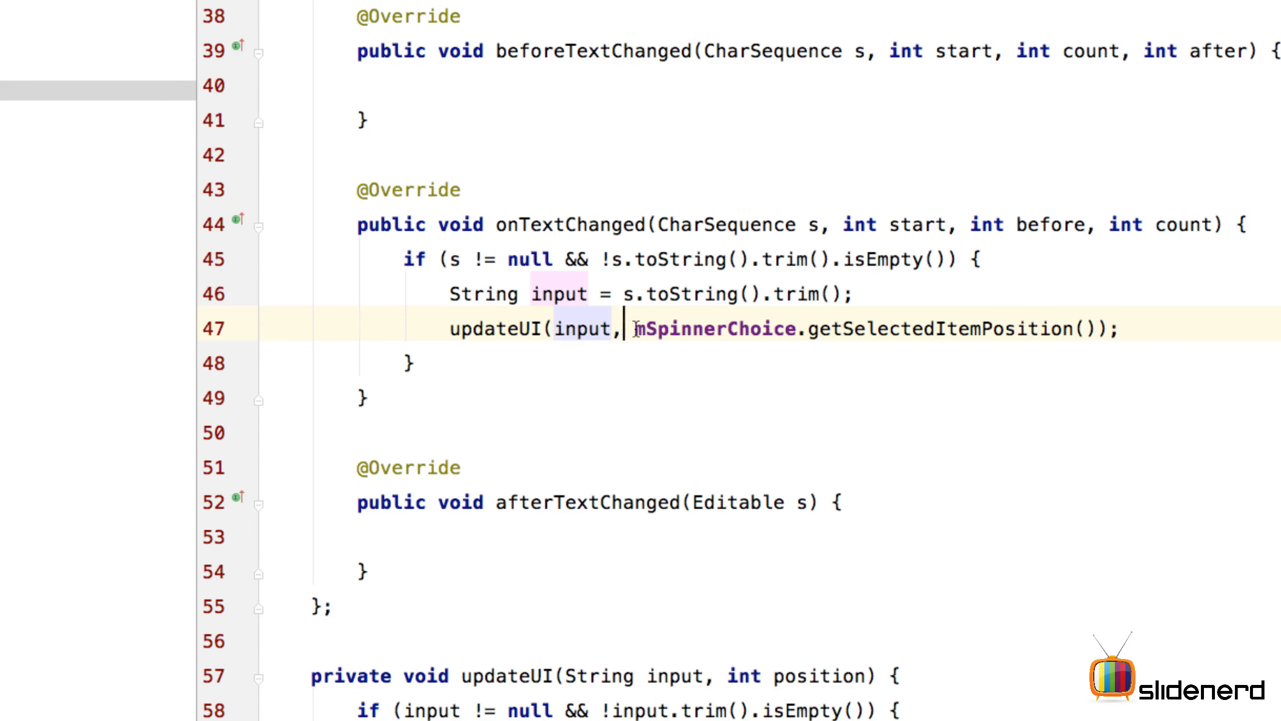
left_click_drag(630, 327, 1086, 327)
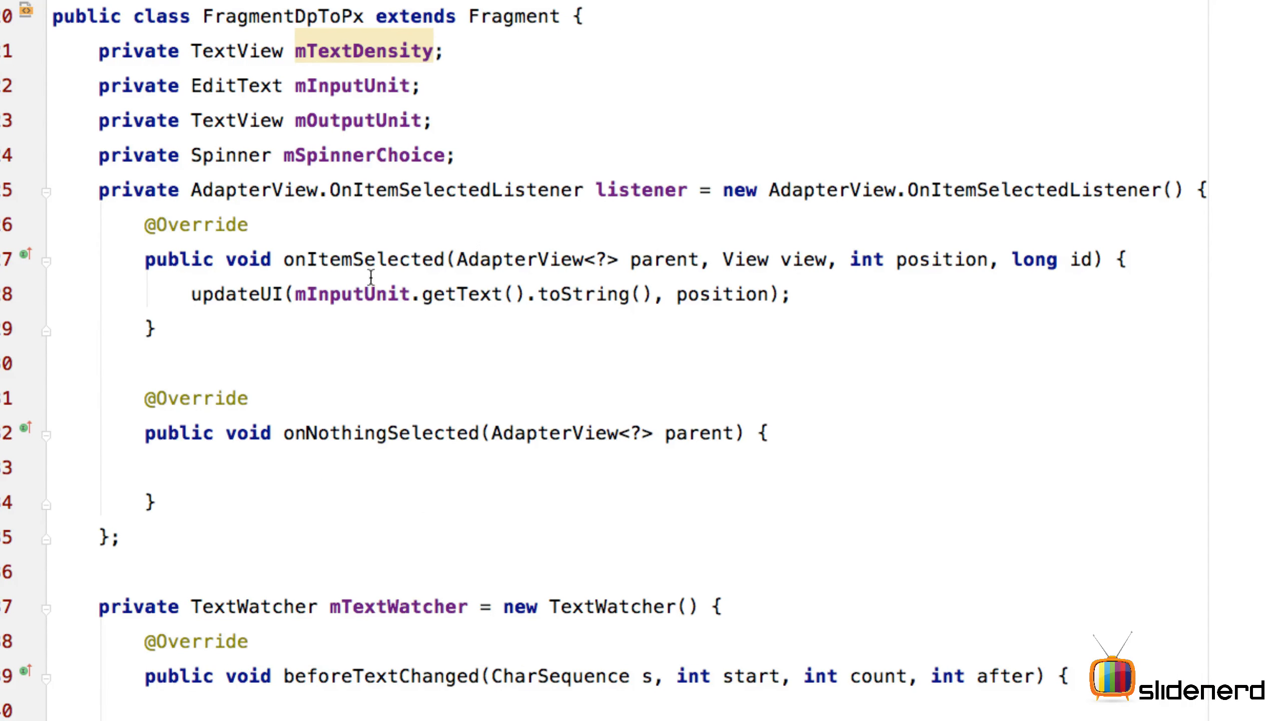
double_click(360, 258)
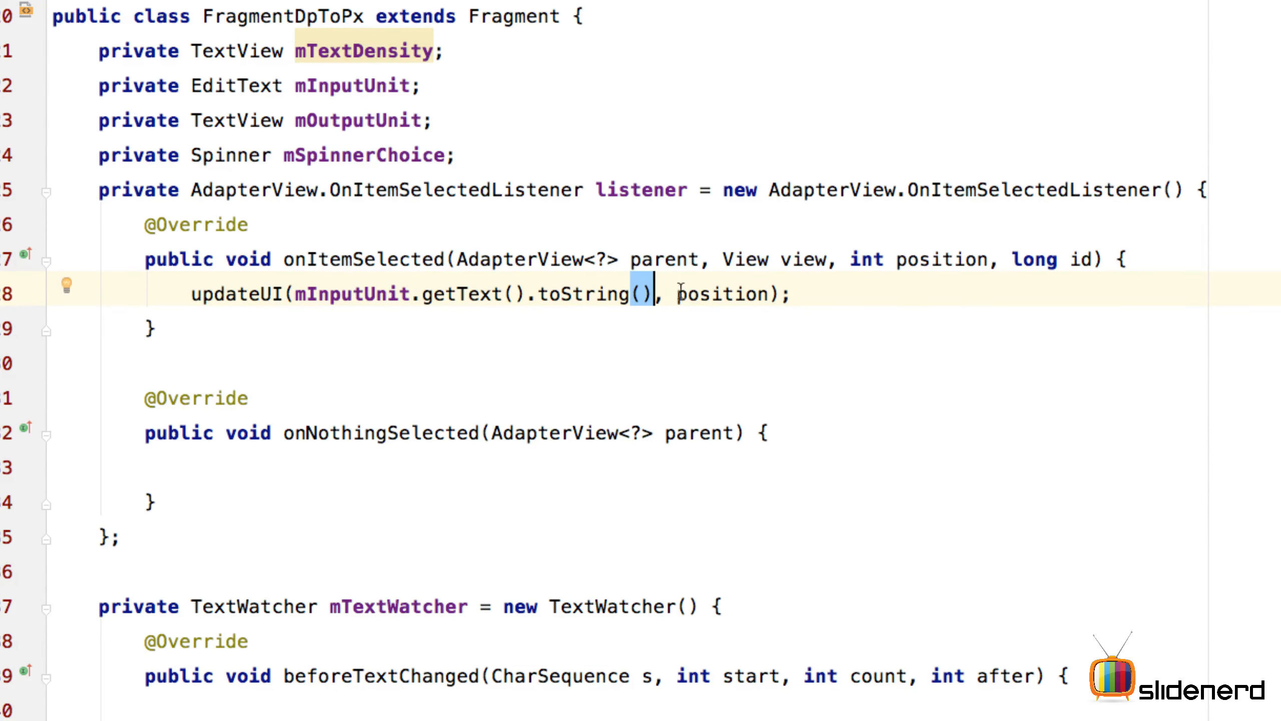
scroll("down", 3)
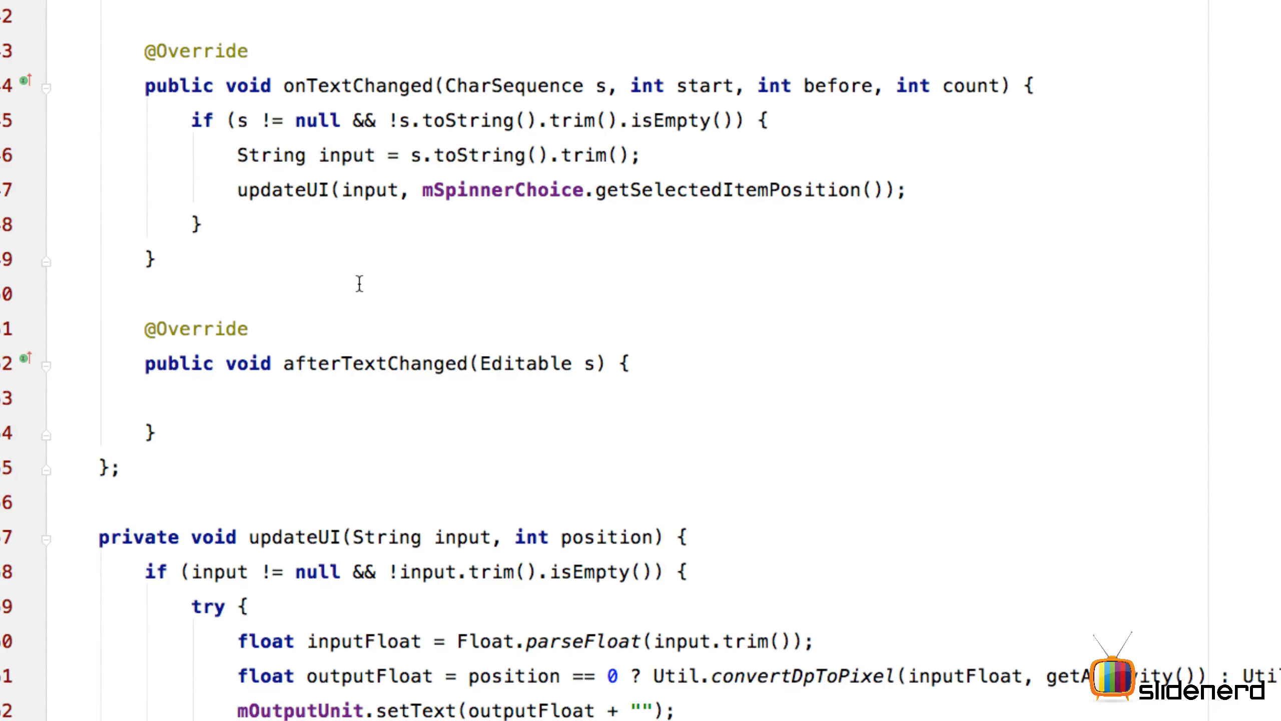
Step: Scroll down to the updateUI try/catch that shows Invalid Input! on NumberFormatException
scroll("down", 3)
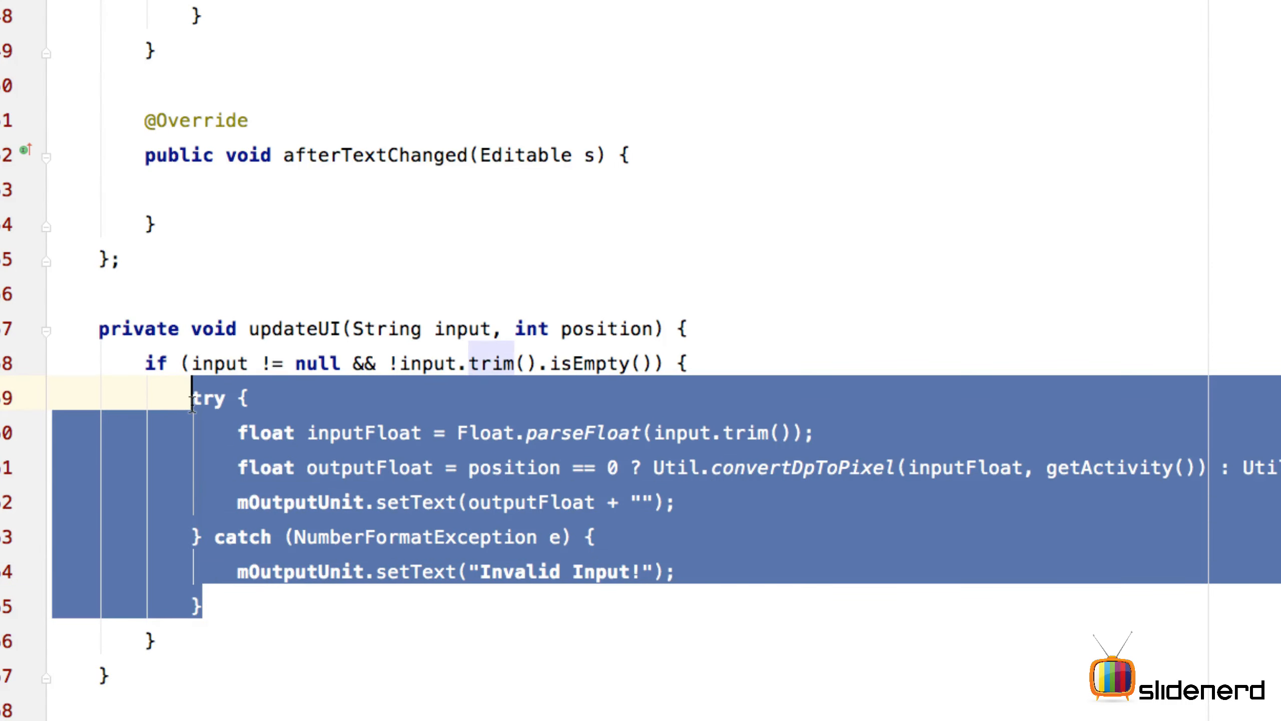
scroll("down", 3)
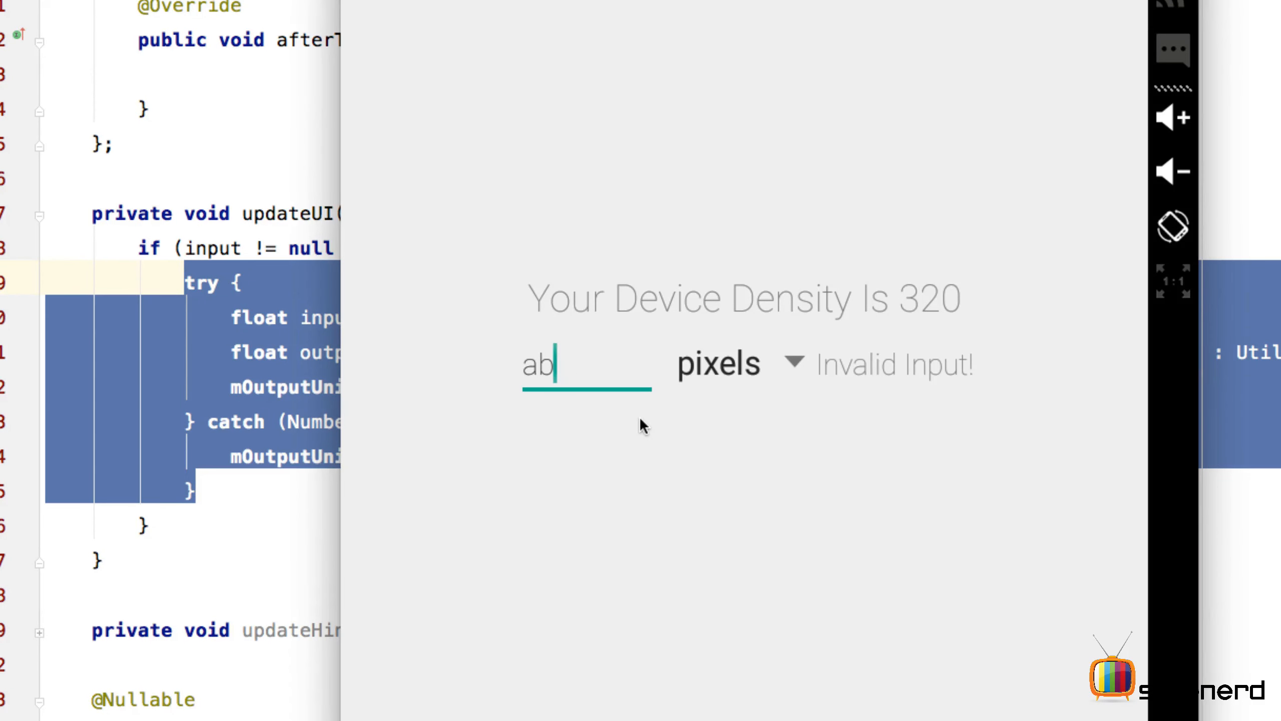
mouse_move(931, 378)
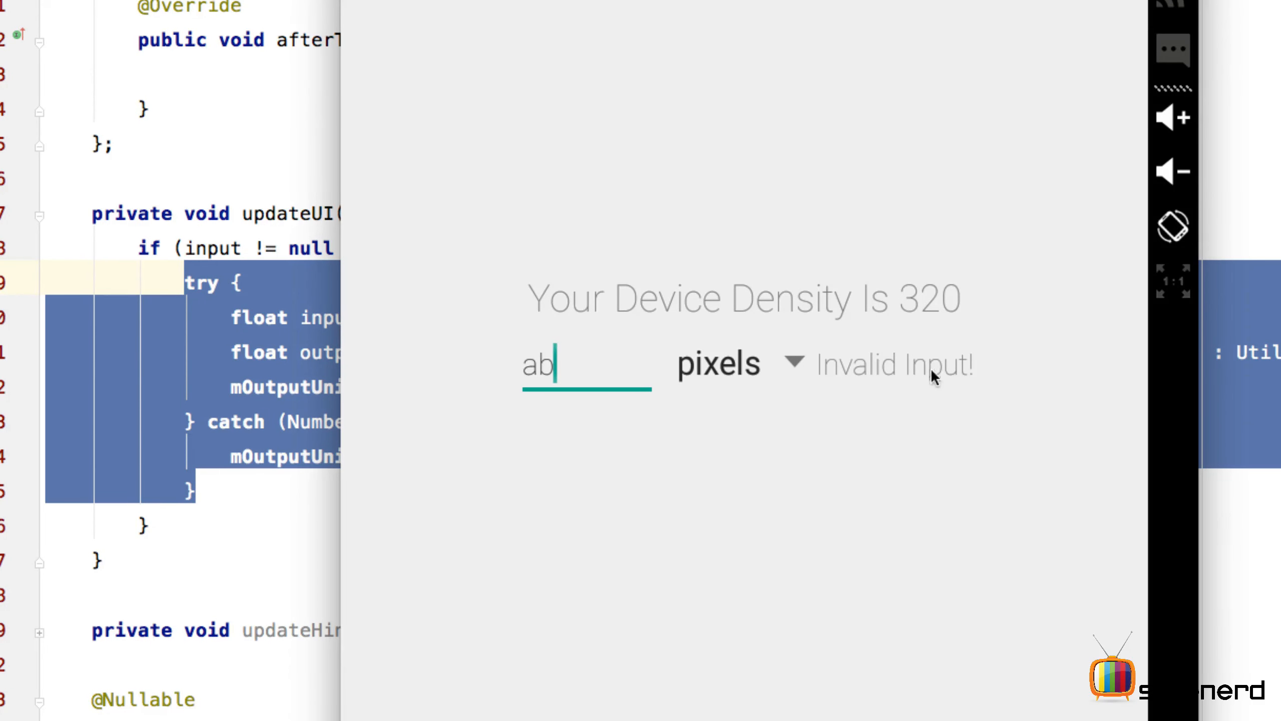
mouse_move(941, 381)
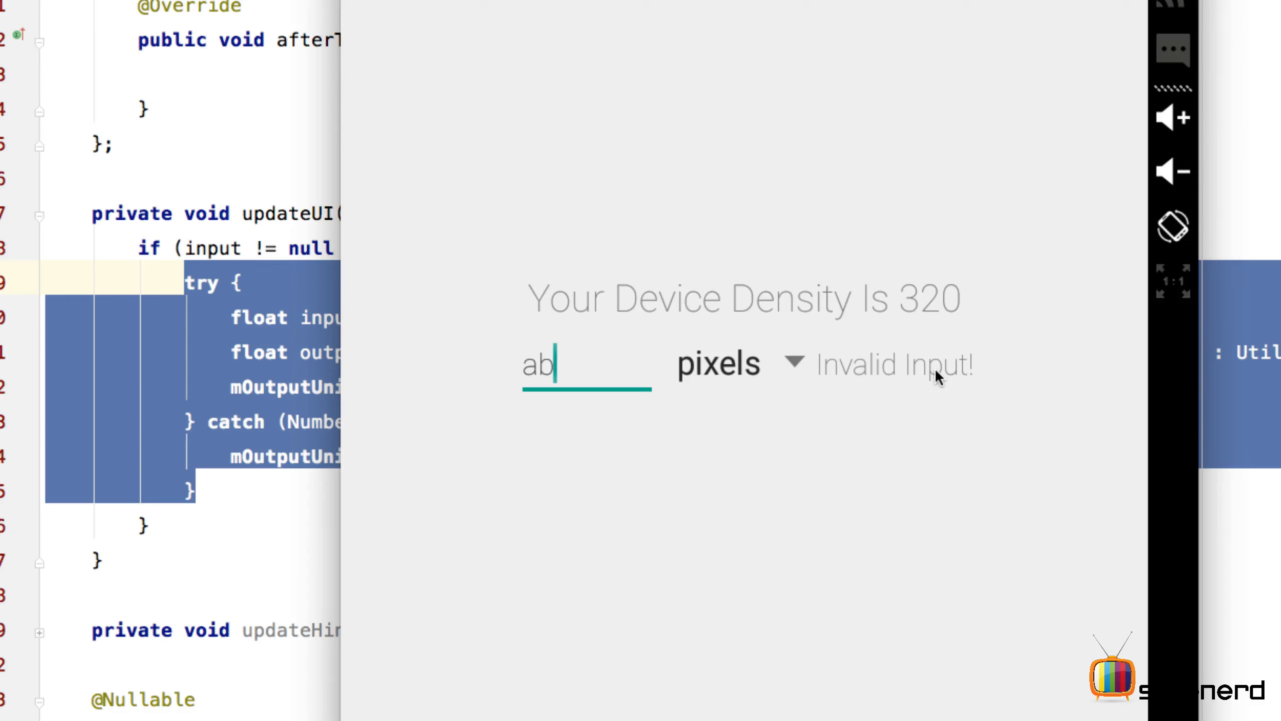
mouse_move(578, 386)
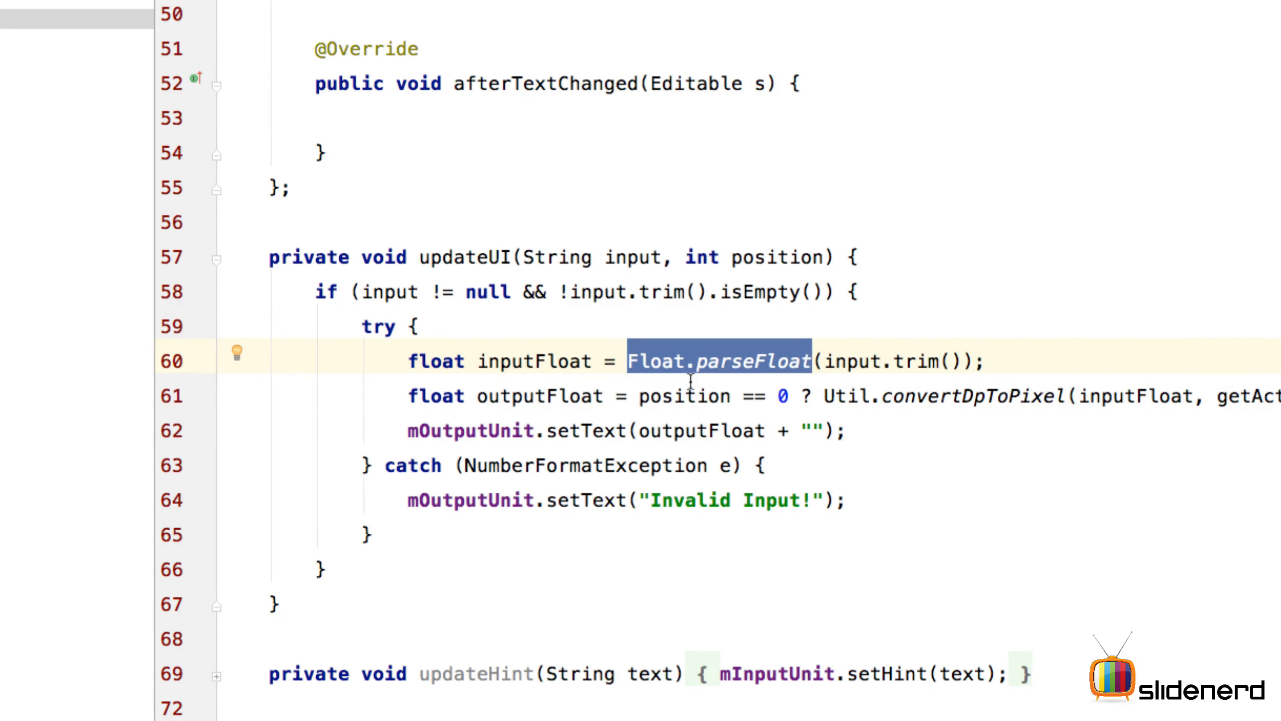
Step: Highlight Float.parseFloat on line 60 in updateUI, then close out to the slidenerd subscribe screen
left_click(836, 395)
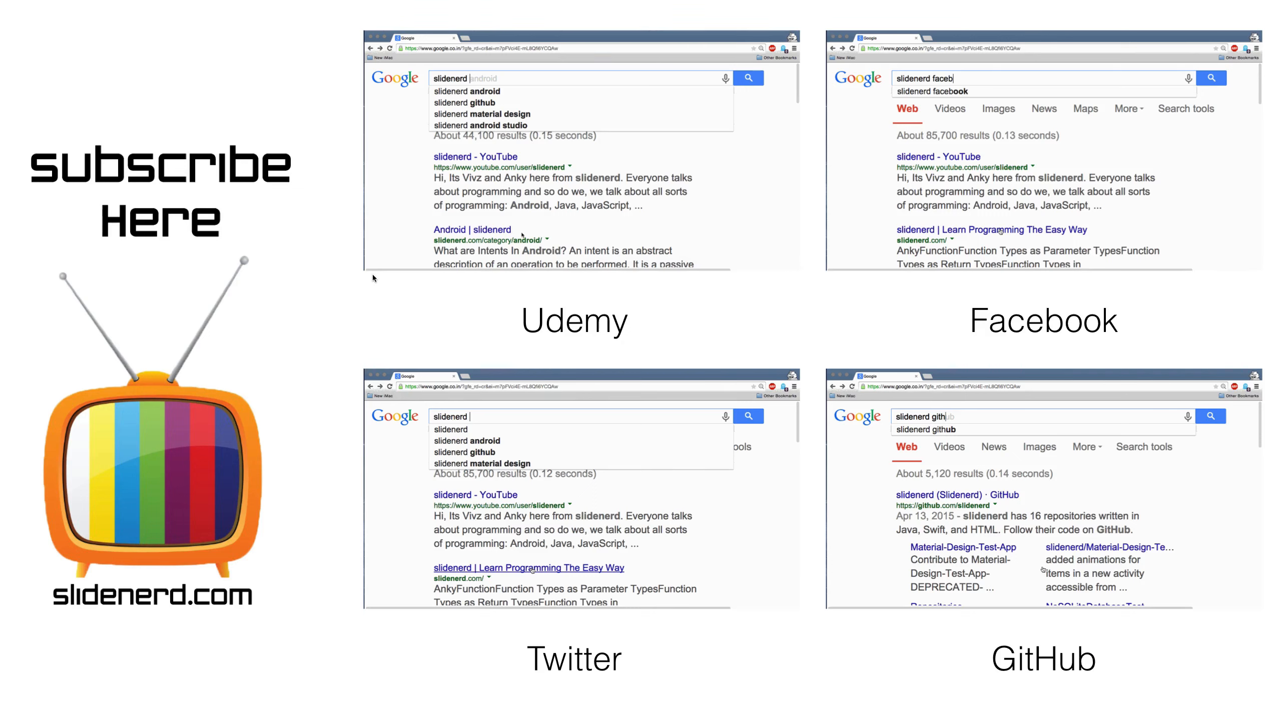
mouse_move(143, 670)
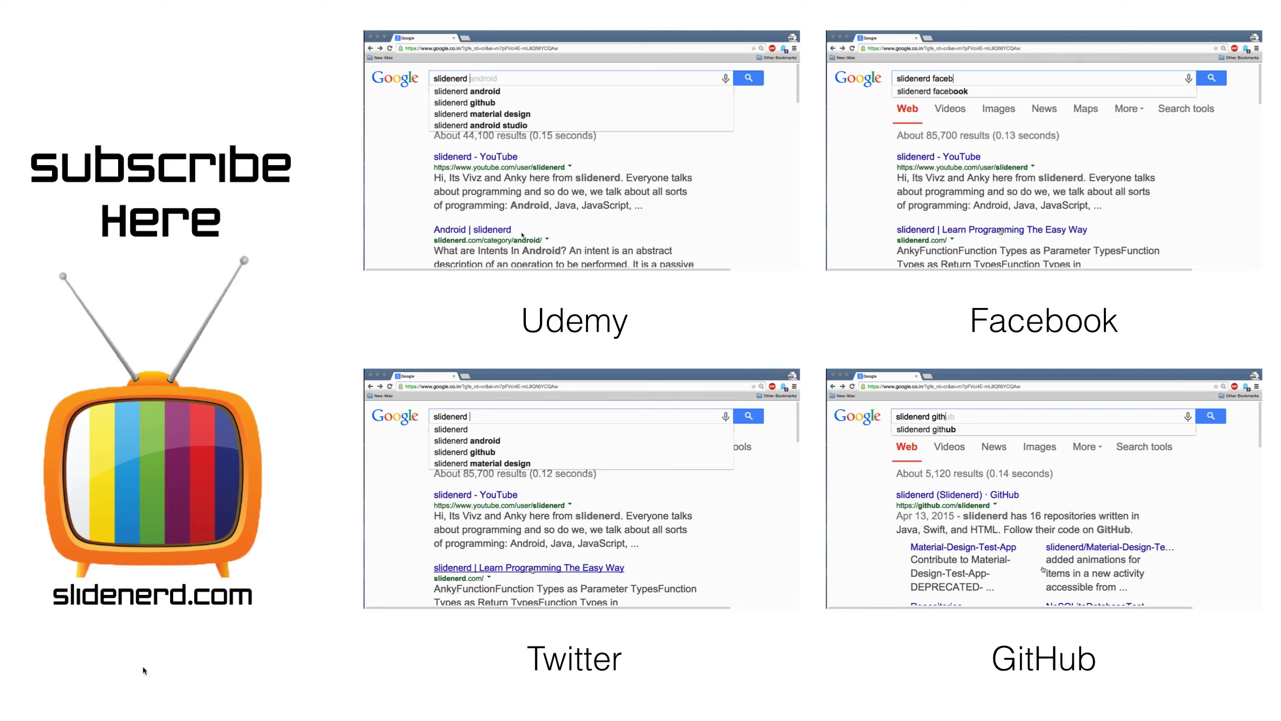
left_click(749, 78)
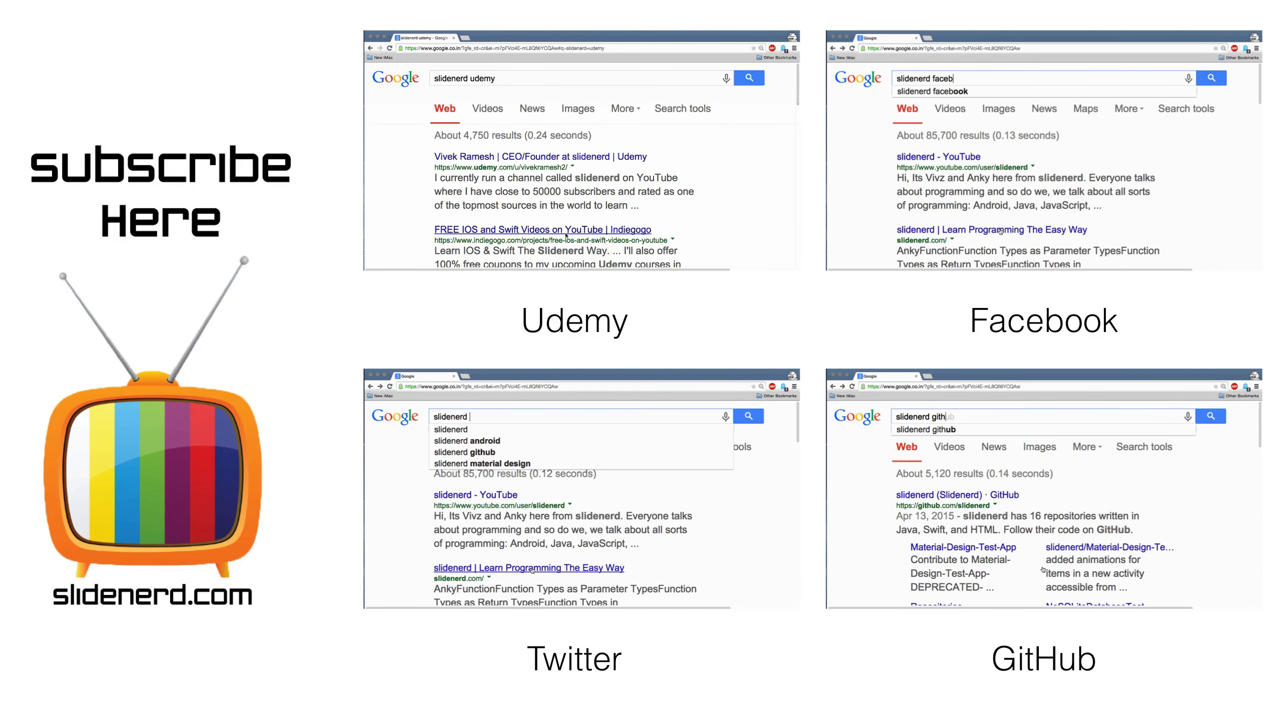